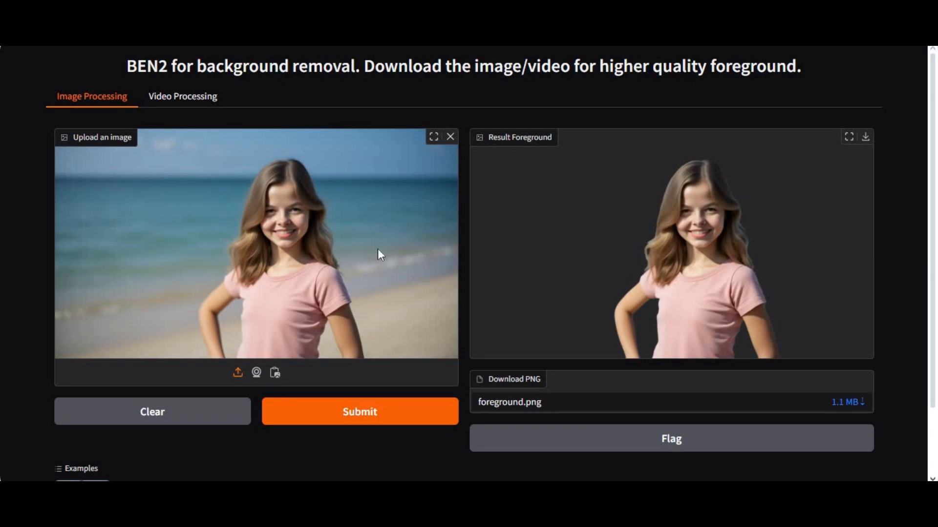
mouse_move(668, 256)
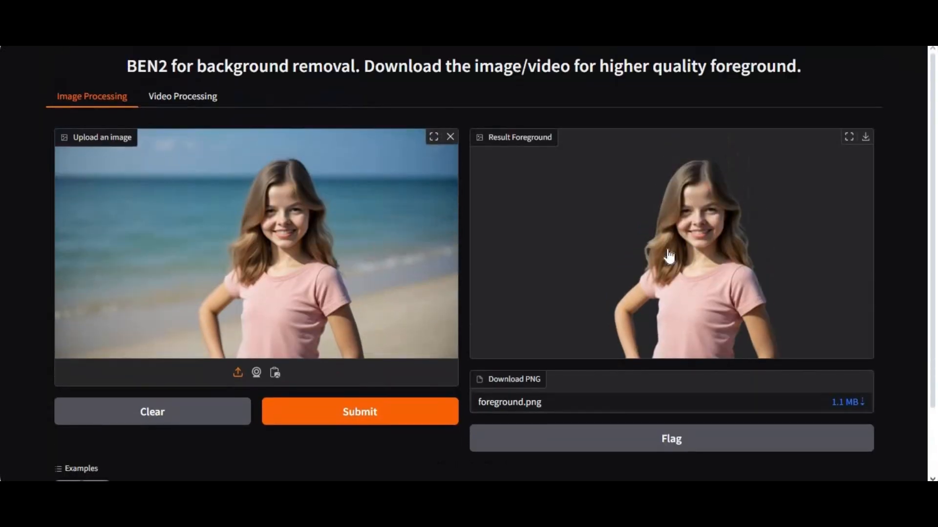
Show BEN2's Video Processing demo: the stretching woman's clip beside its green-screen cutout.
left_click(183, 97)
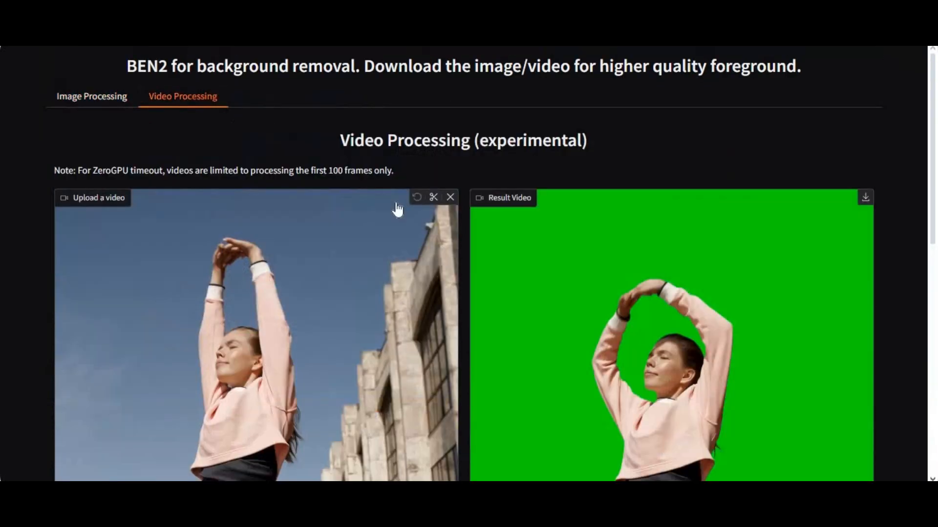
scroll("down", 3)
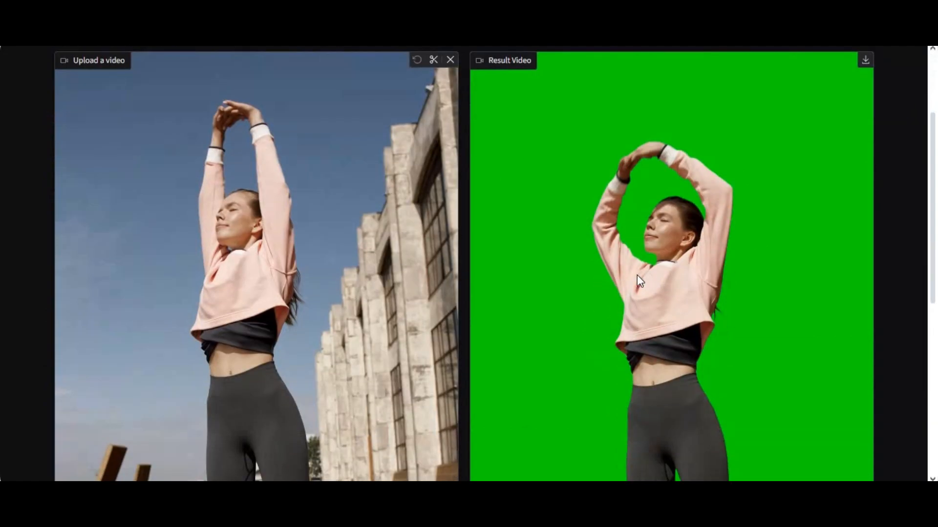
mouse_move(775, 351)
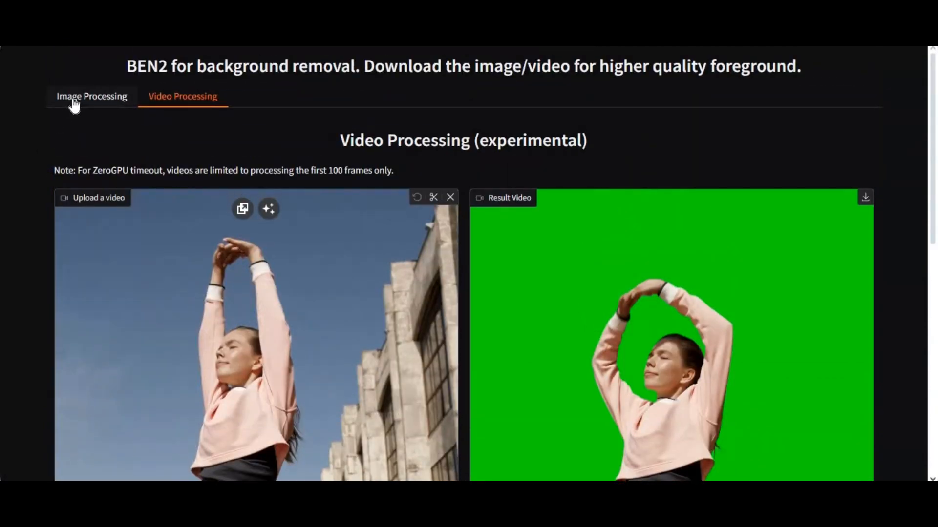
Upload image (1).webp of two women in leather dresses to get their cutout.
left_click(90, 96)
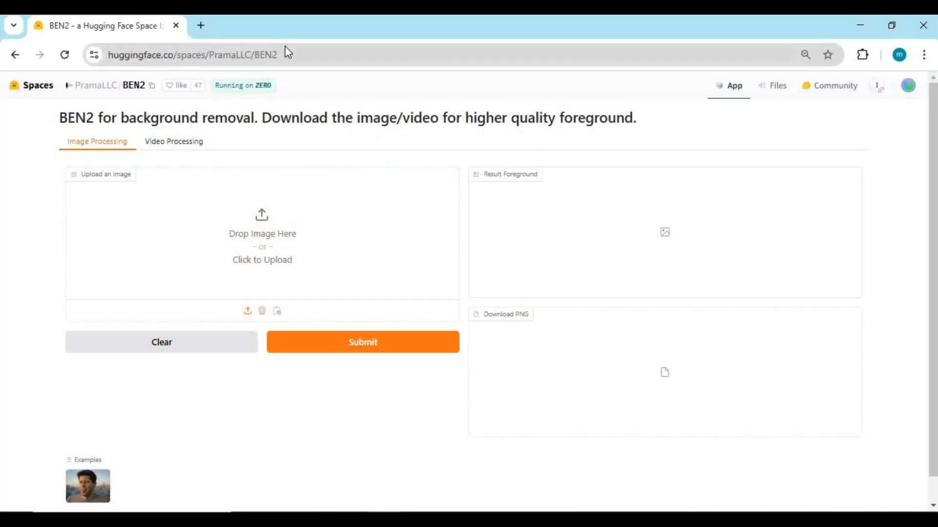
left_click(192, 54)
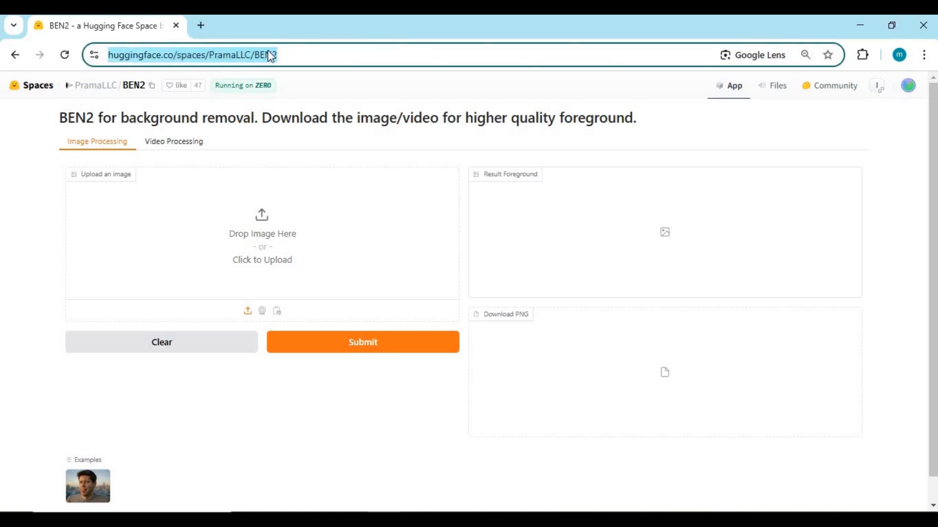
scroll("down", 3)
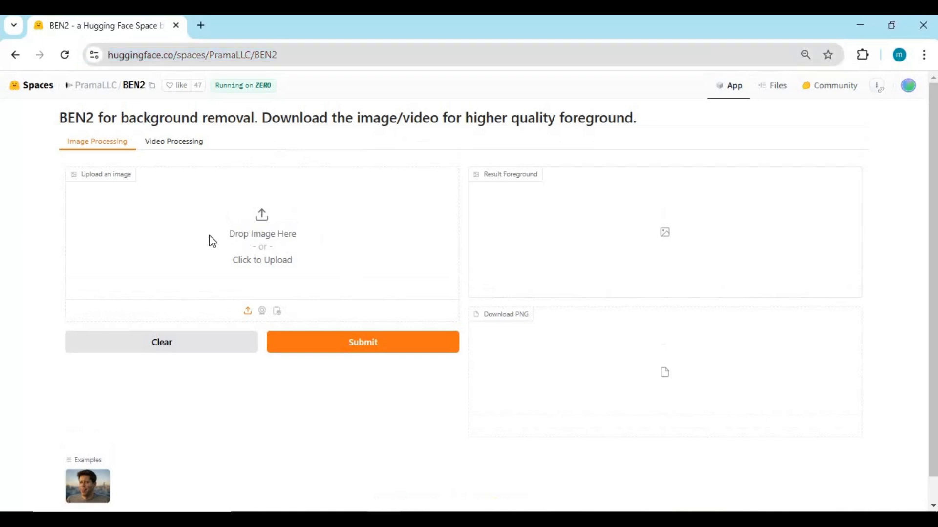
left_click(262, 245)
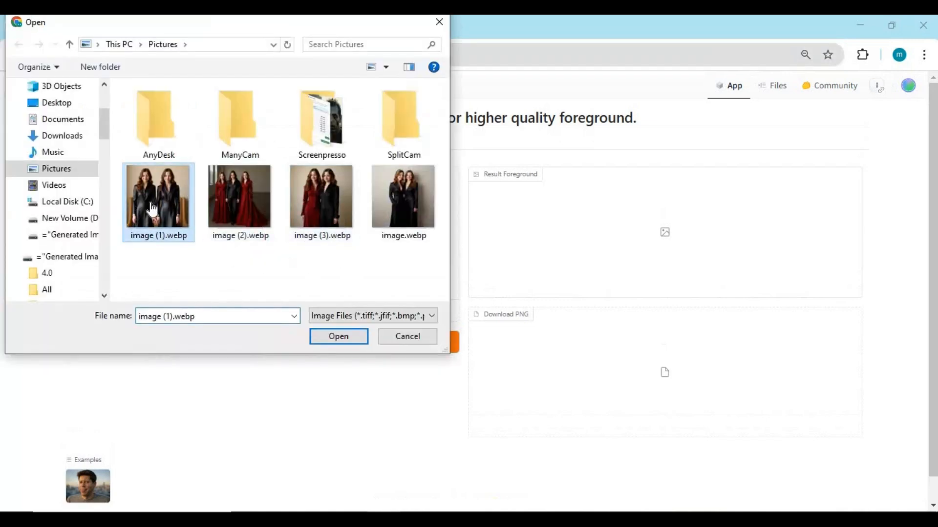
left_click(338, 337)
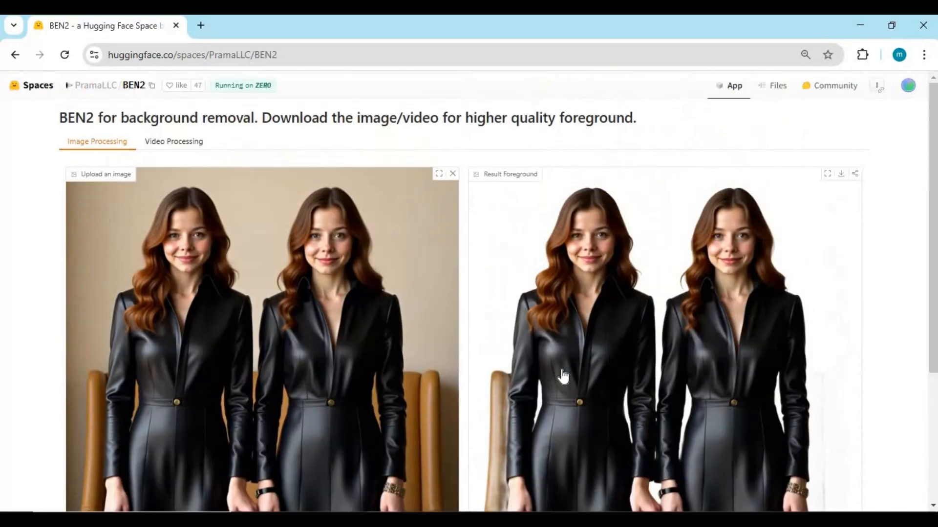
mouse_move(820, 332)
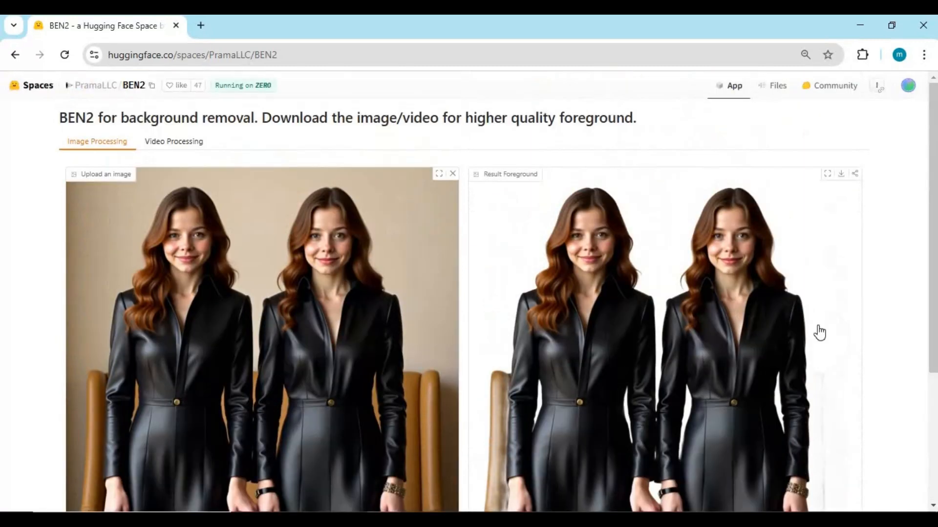
mouse_move(777, 86)
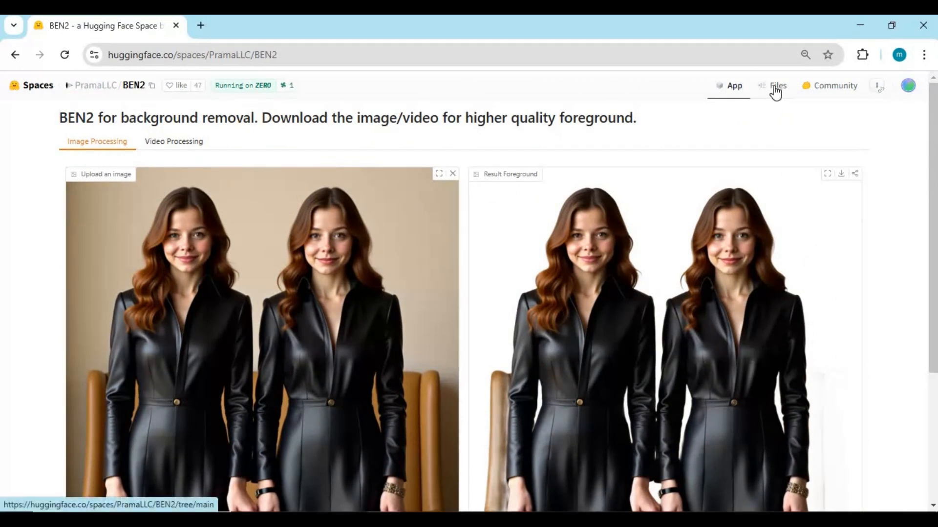
Bring up the Clone repository instructions from the BEN2 Space's Files menu.
left_click(776, 85)
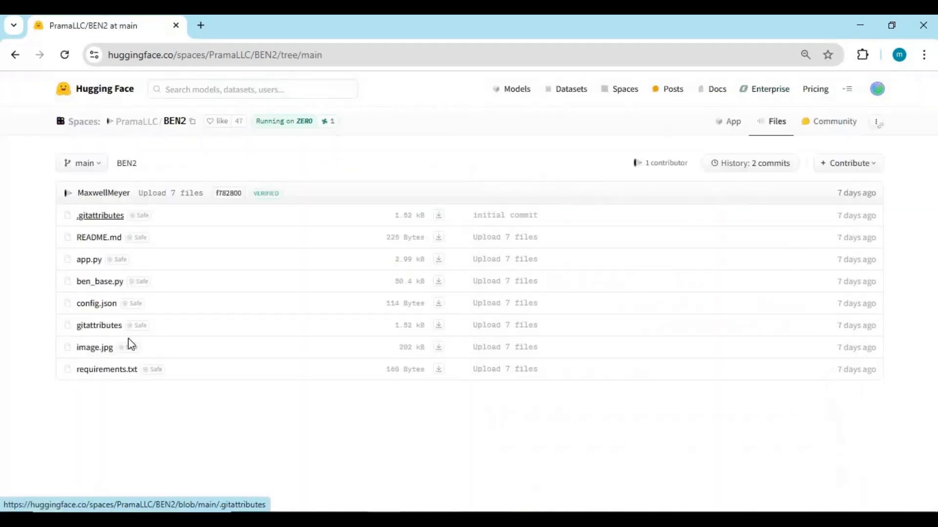
mouse_move(732, 122)
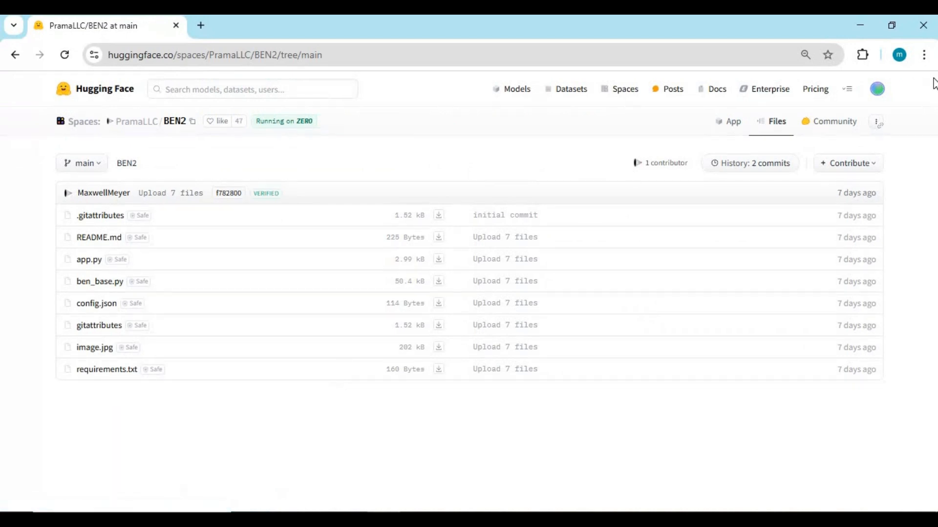
left_click(876, 121)
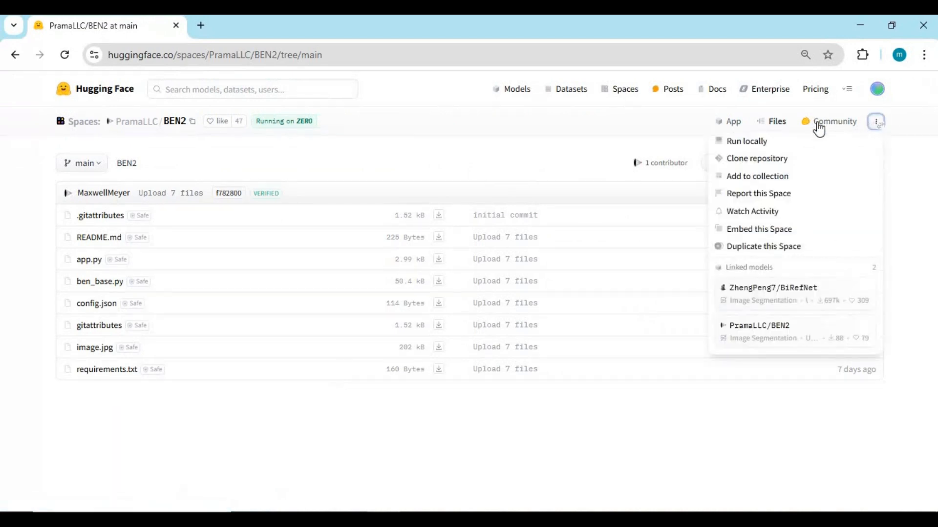
left_click(756, 158)
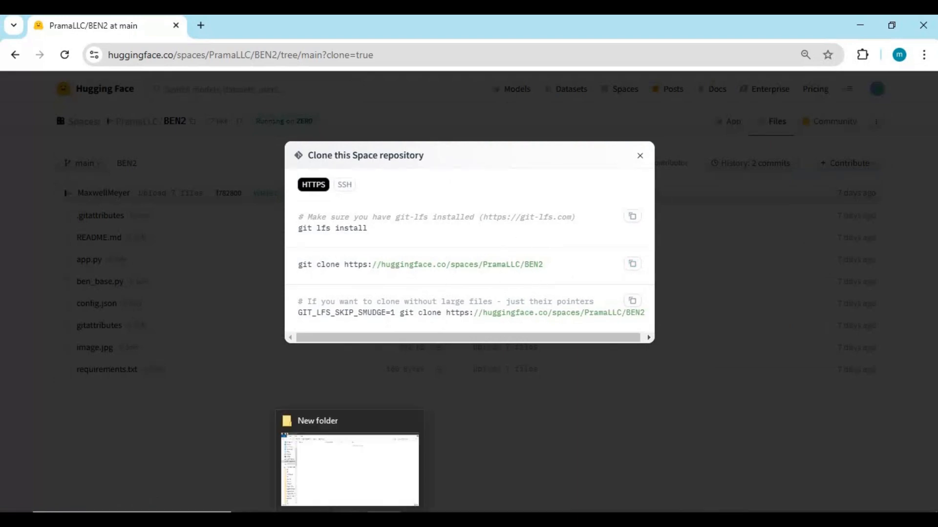
Git clone PramaLLC/BEN2 into D:\ben2\New folder via cmd and open the BEN2 folder.
left_click(350, 469)
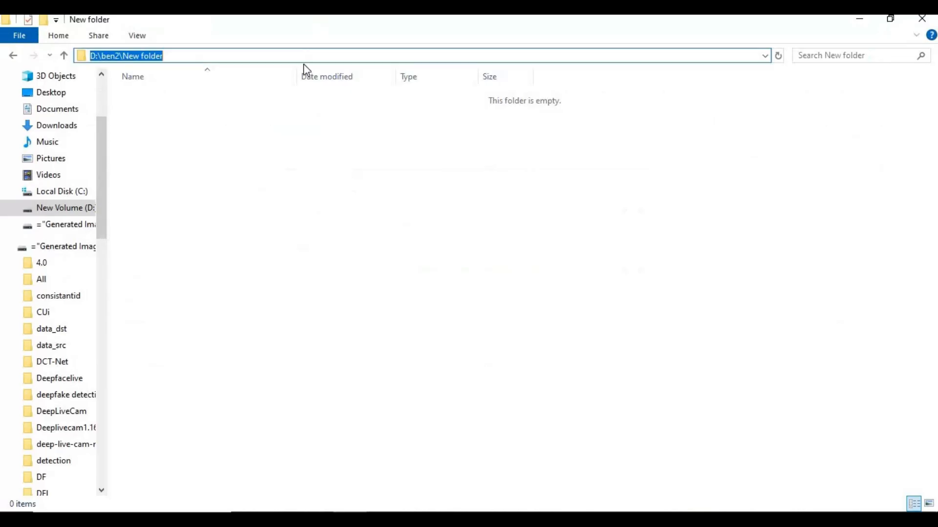
type("cm")
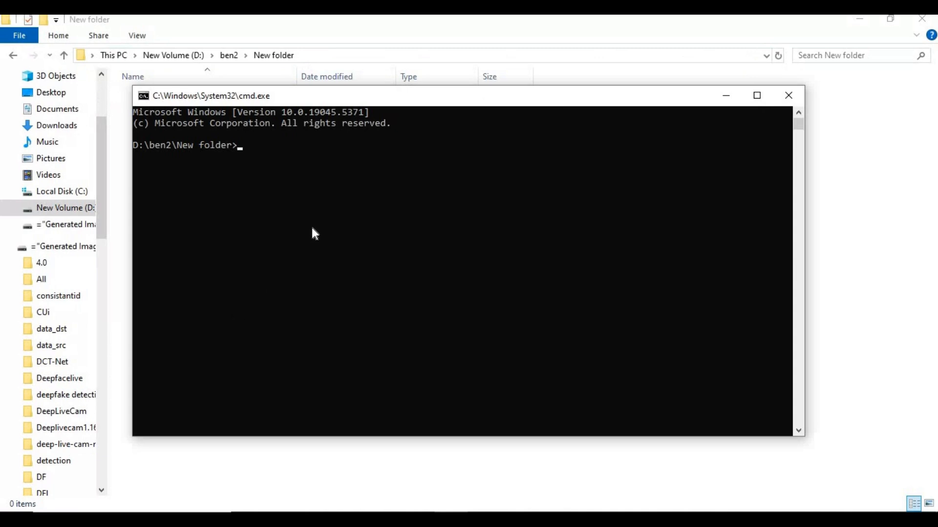
type("git clone https://huggingface.co/spaces/PramaLLC/BEN2")
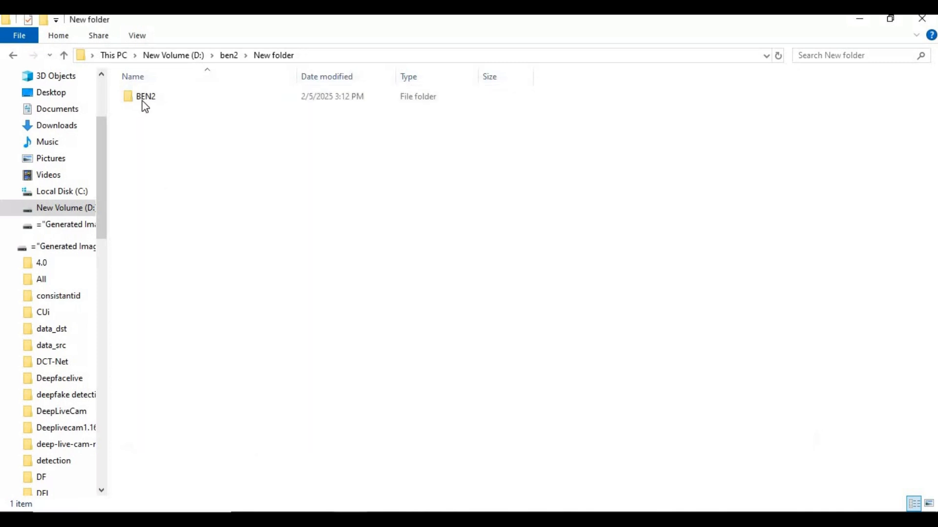
double_click(145, 97)
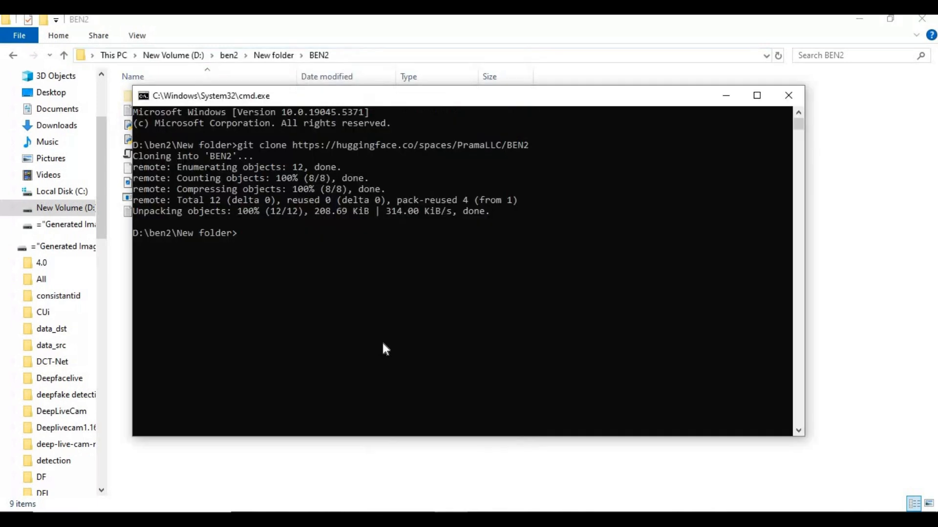
Enter the BEN2 folder and create a Python 3.10 virtual environment named venv.
type("cd D:\\ben2\\New folder\\BEN2")
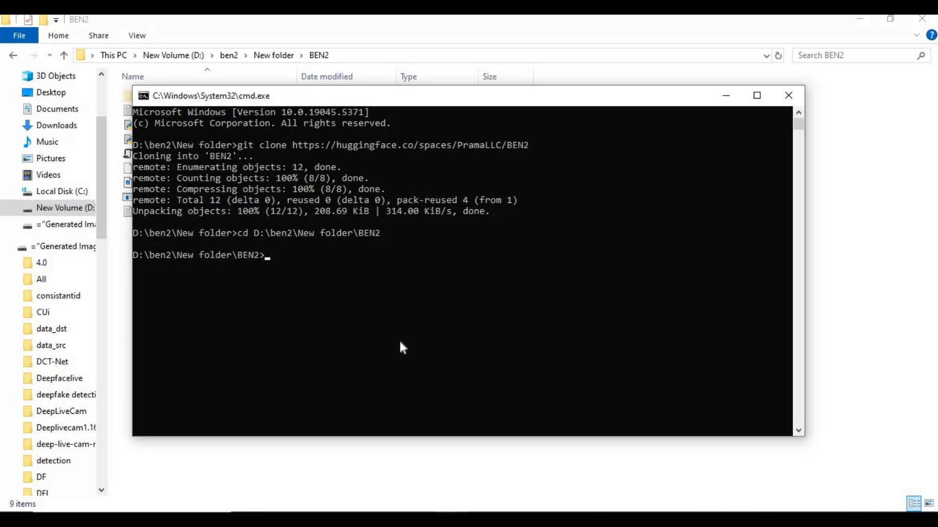
mouse_move(394, 325)
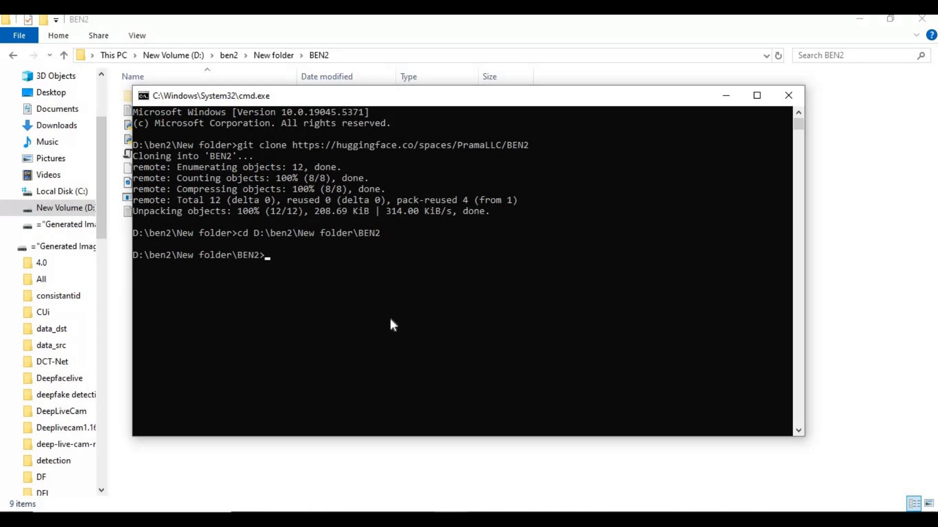
type("py")
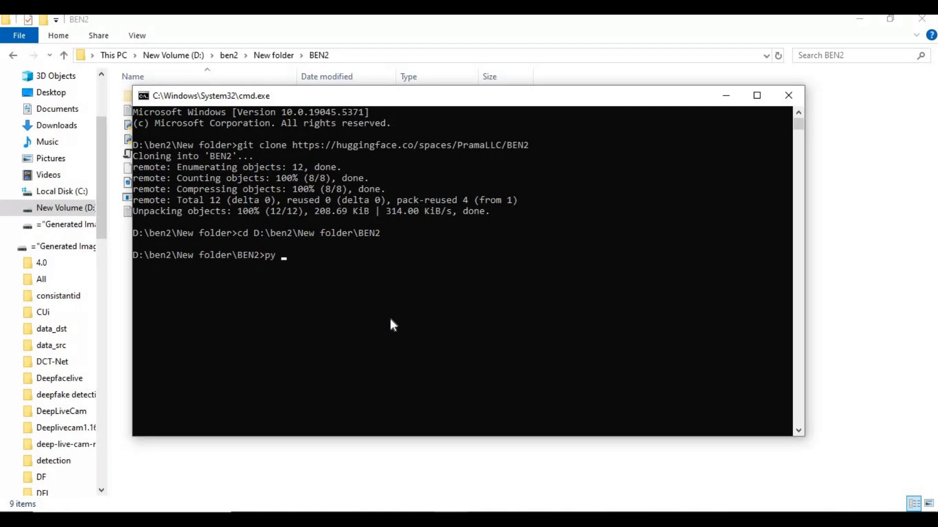
type("-3.10")
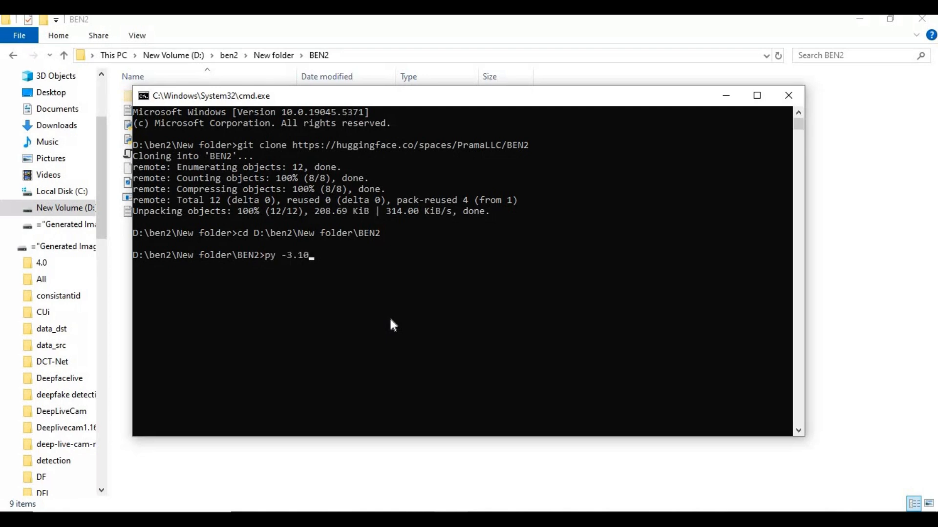
type("-")
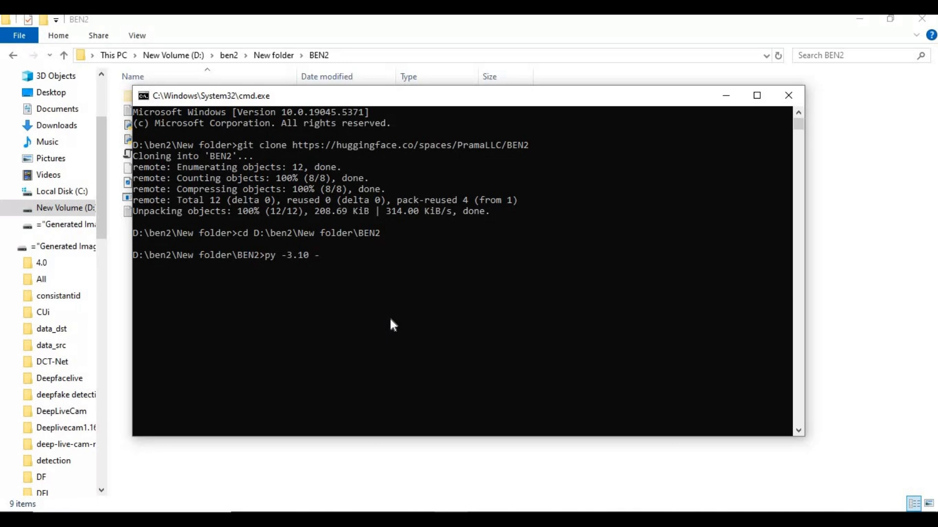
type("m")
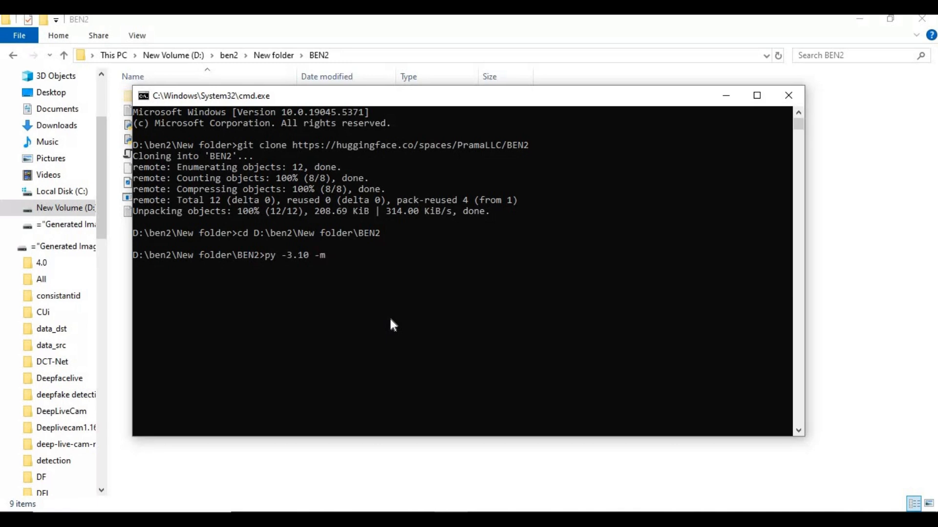
type("venv venv")
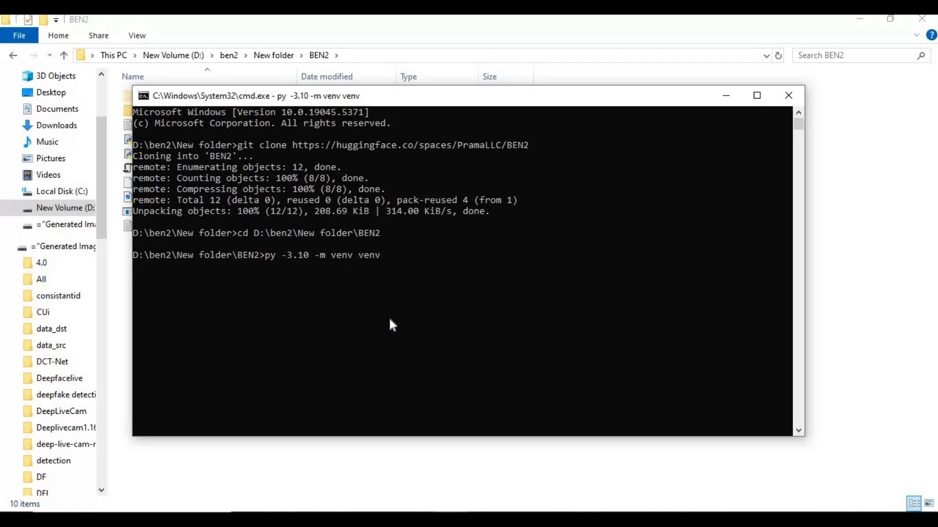
key("enter")
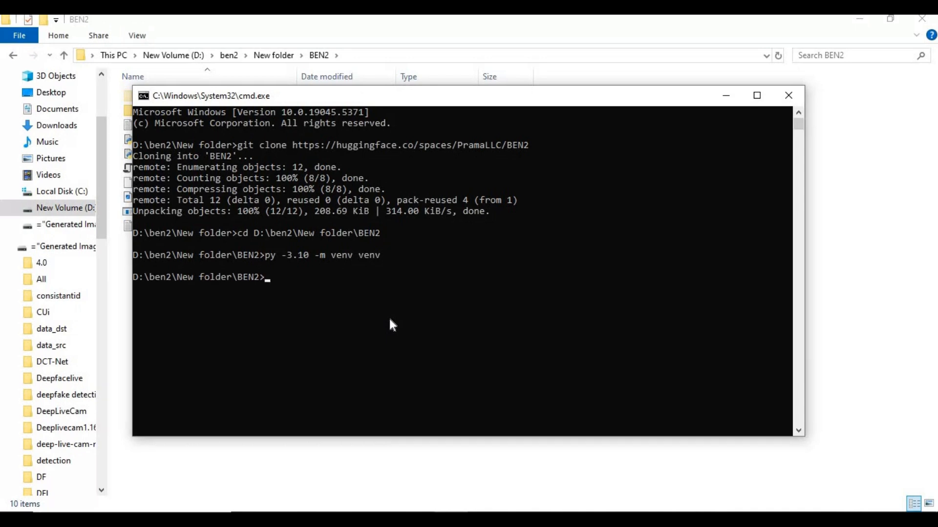
Activate the new environment with venv\scripts\activate.
type("ve")
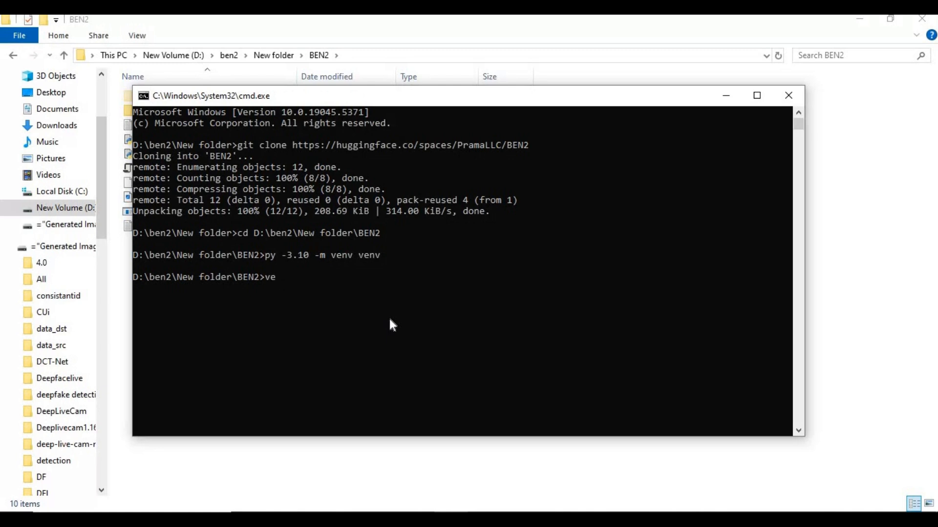
type("nv")
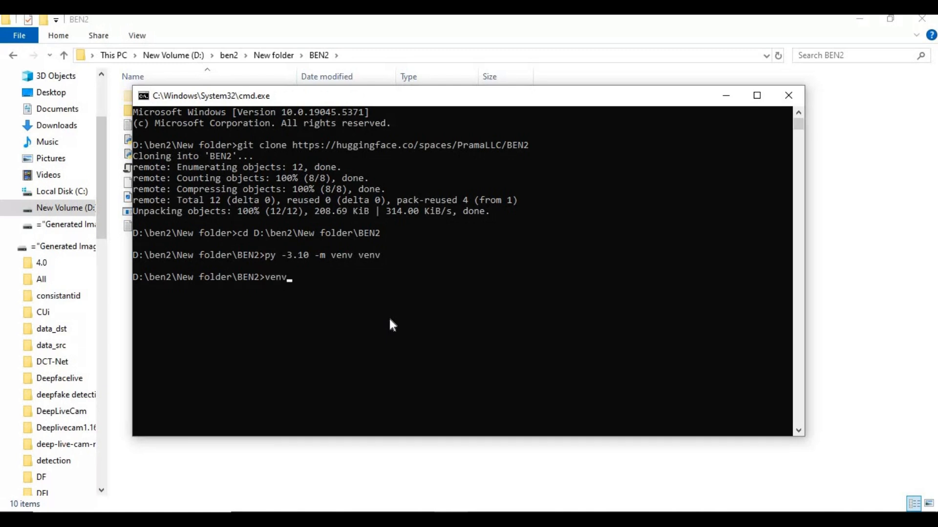
type("\\sc")
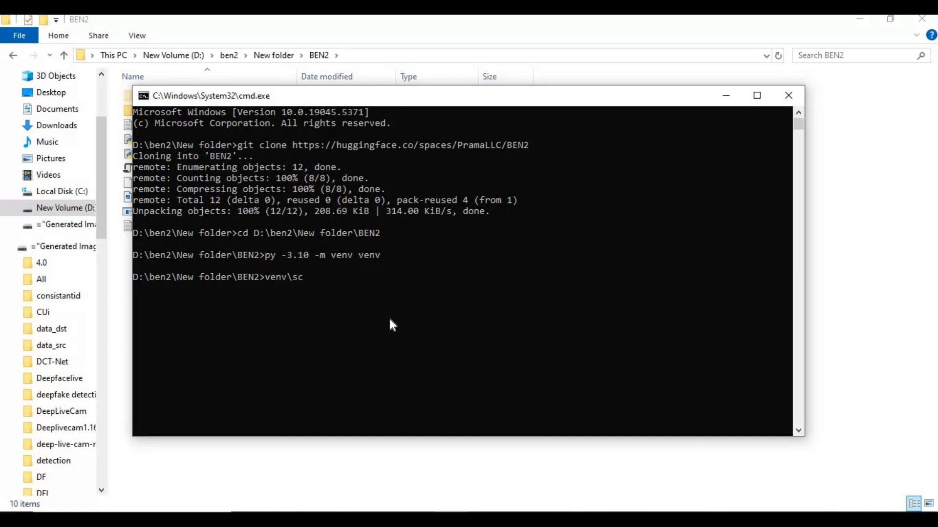
type("ript")
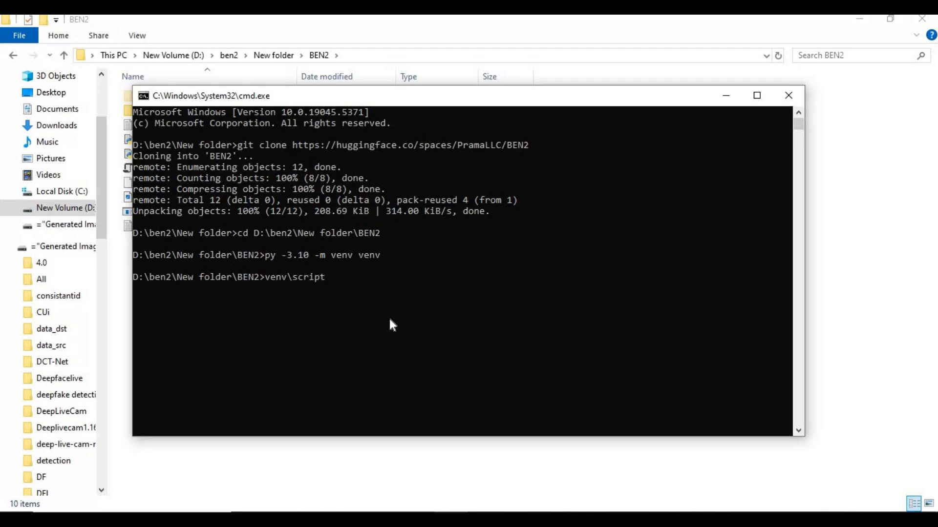
type("s\\a")
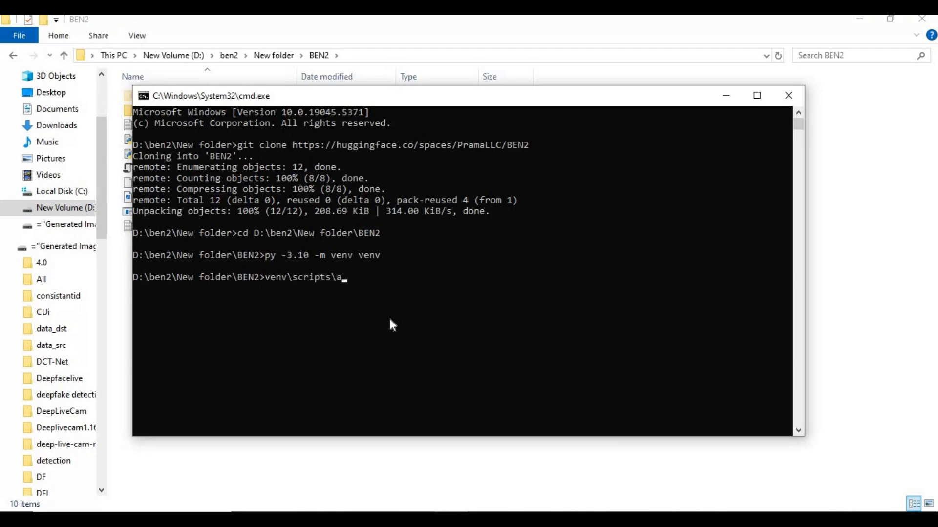
type("ctiv")
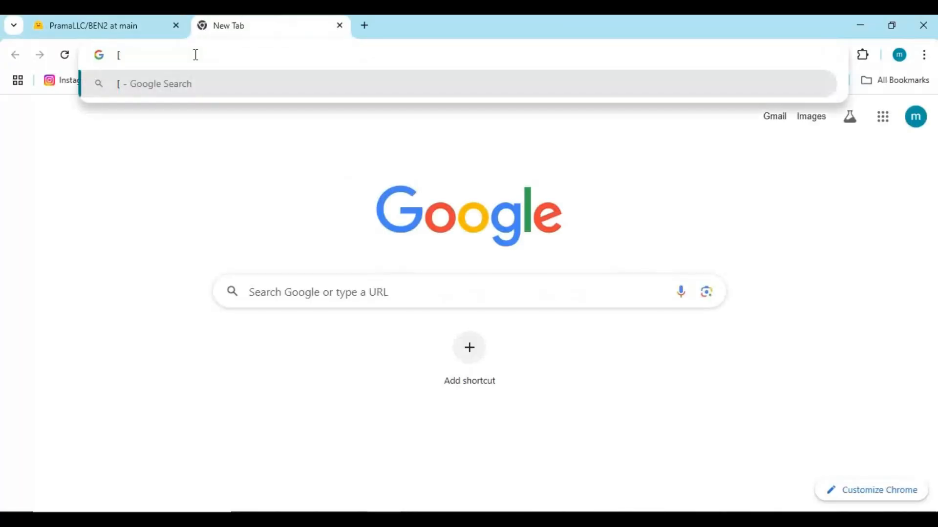
Copy PyTorch's Stable, Windows, Pip, Python, CUDA 11.8 install command from pytorch.org.
type("y")
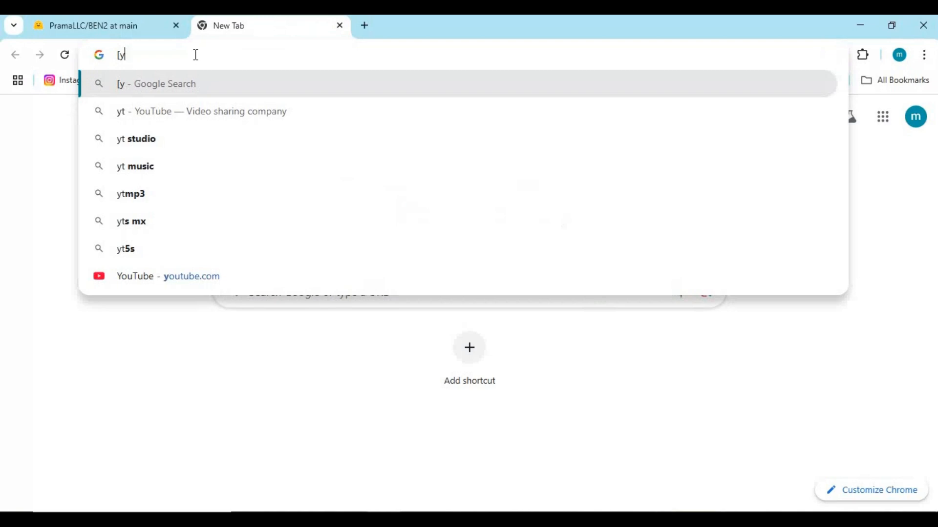
key("Escape")
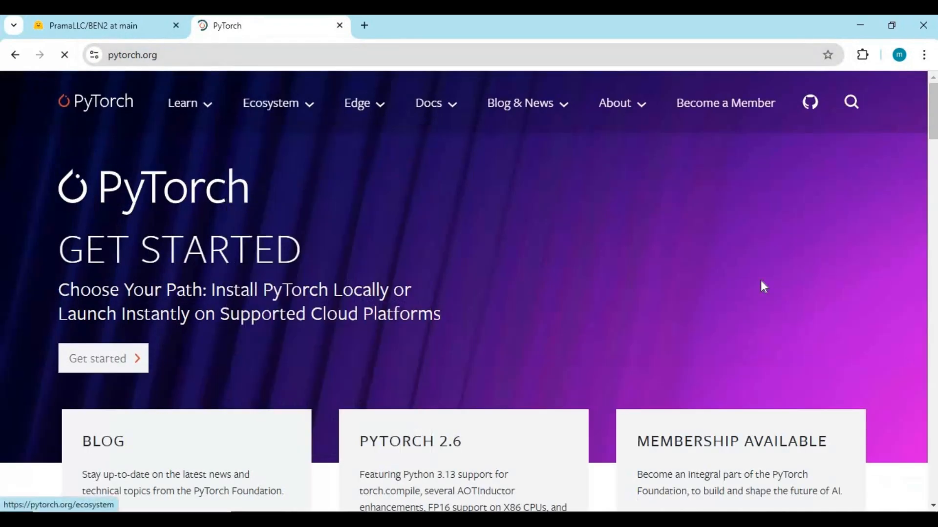
scroll("down", 3)
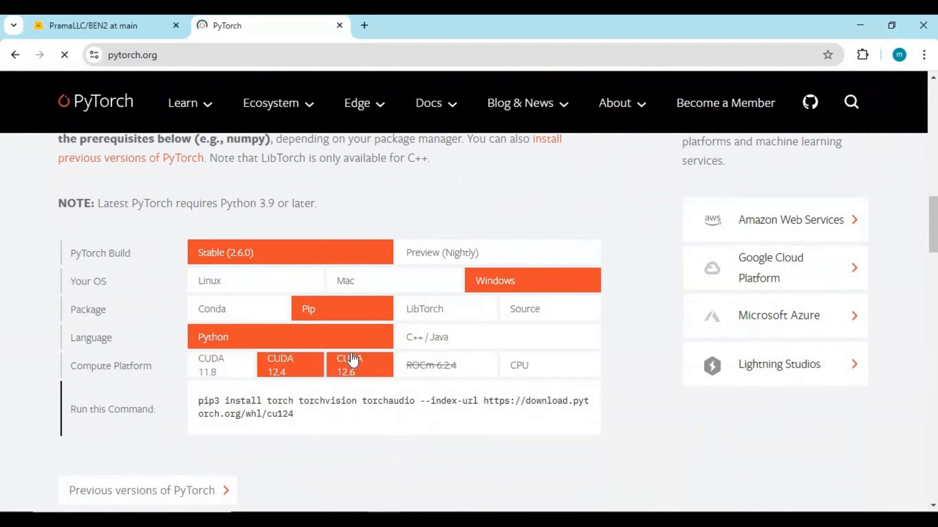
left_click(210, 366)
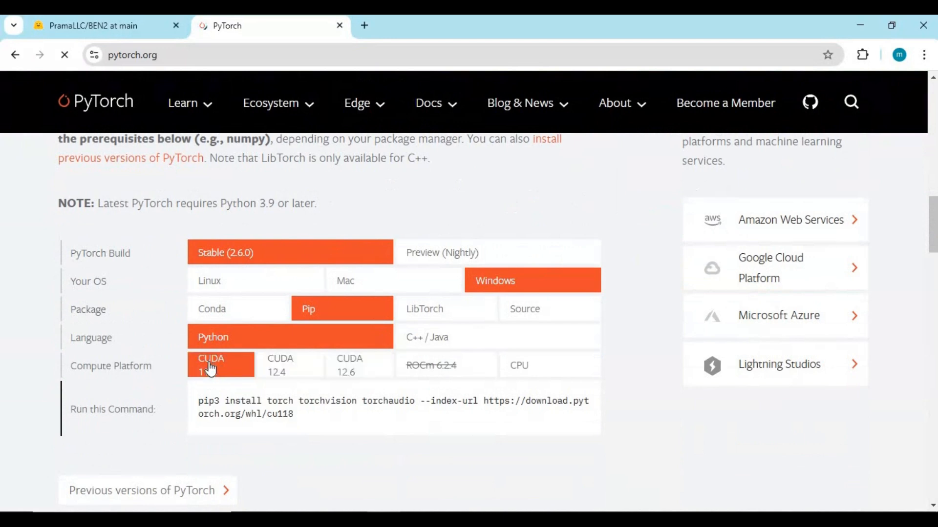
left_click(549, 365)
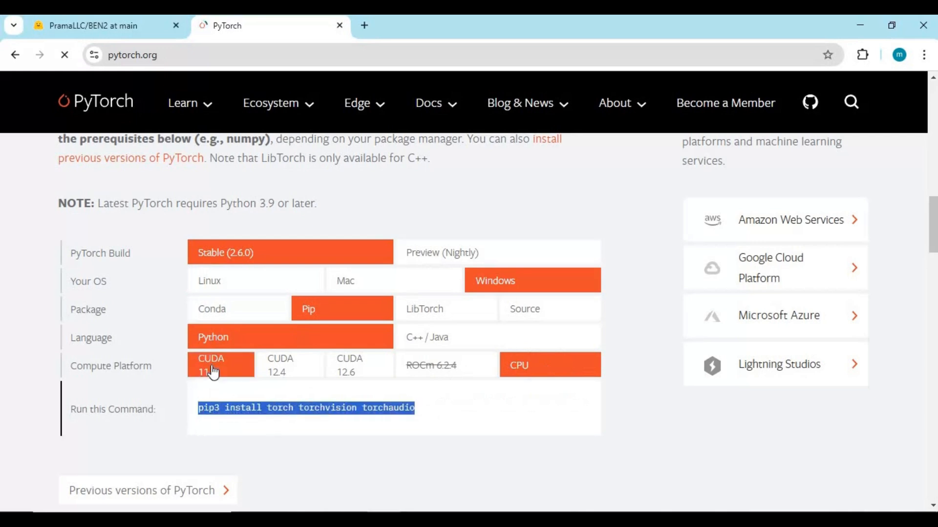
left_click(214, 365)
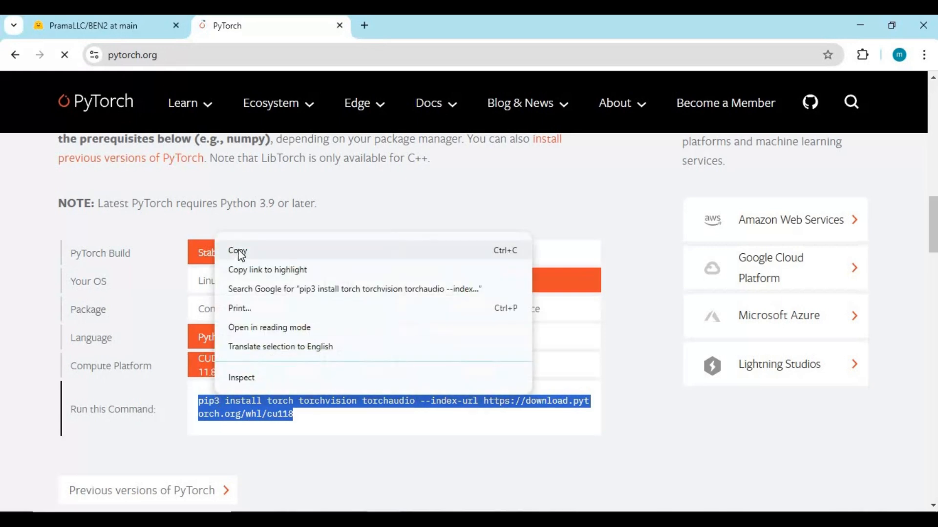
left_click(237, 251)
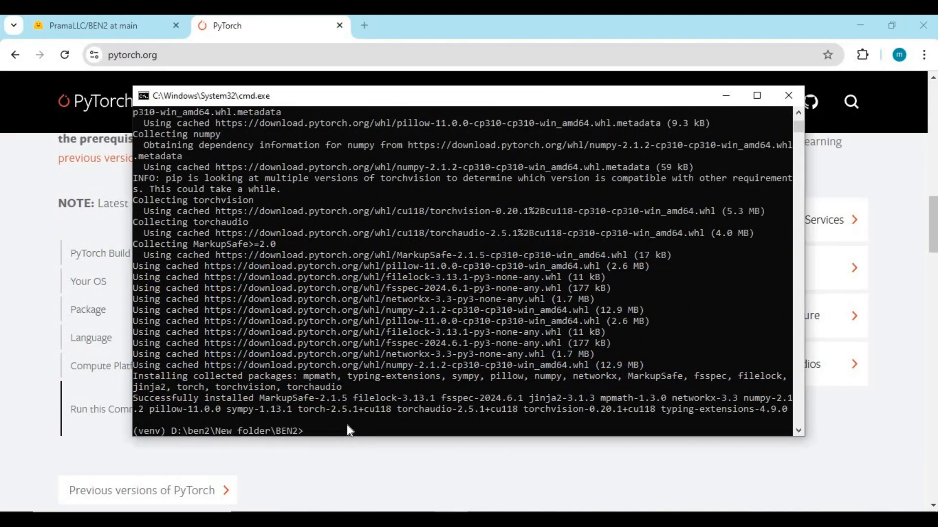
Install torch 2.5.1 for CUDA 11.8 and BEN2's requirements.txt into the venv.
type("p")
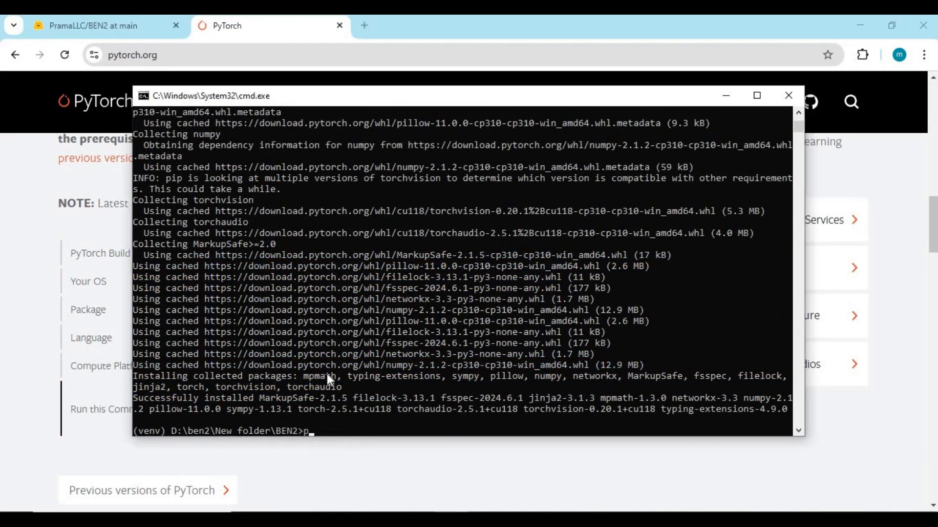
type("ip")
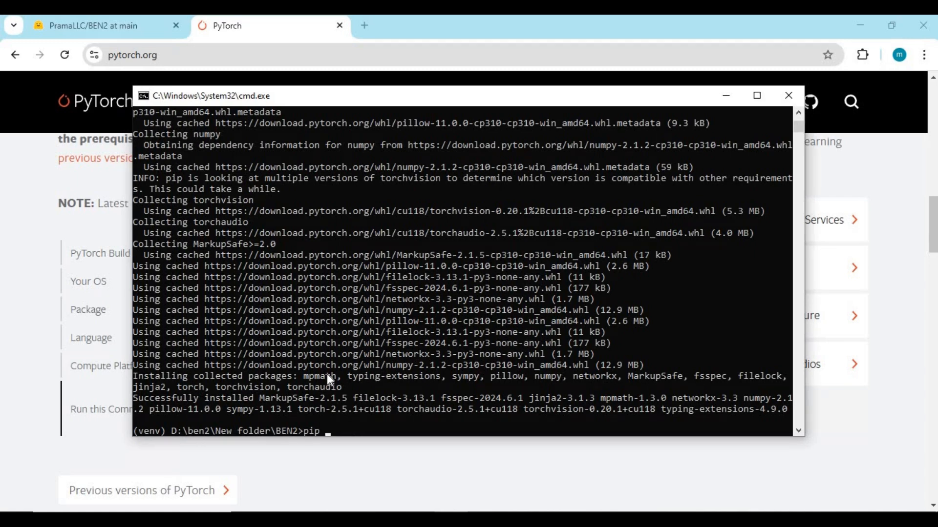
type("install")
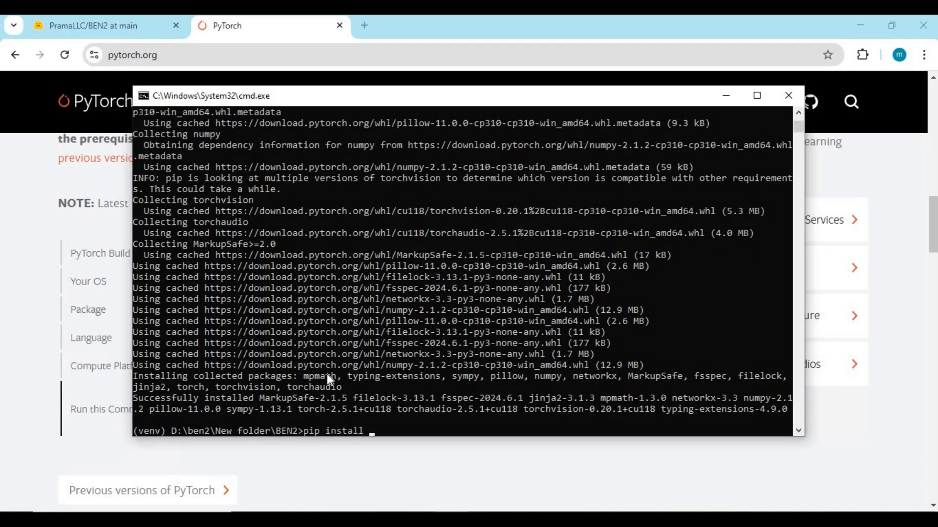
type("-r")
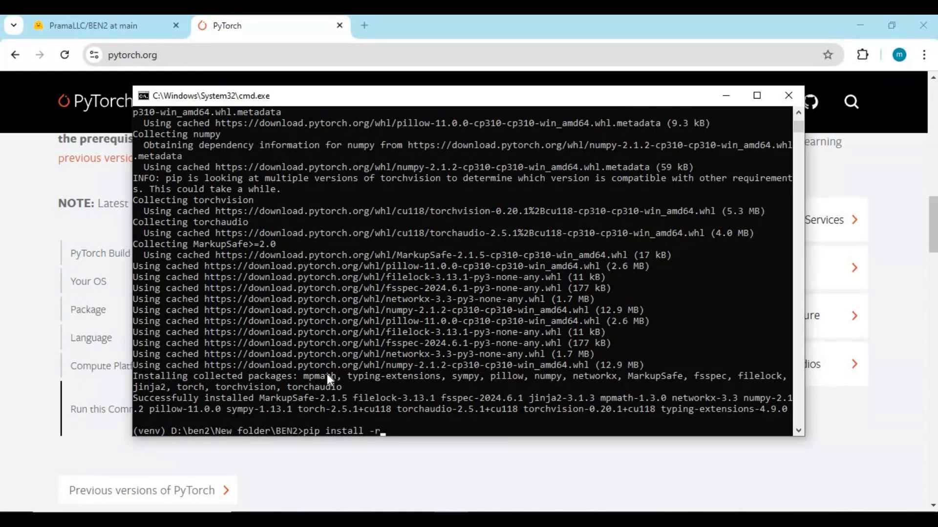
type("requi")
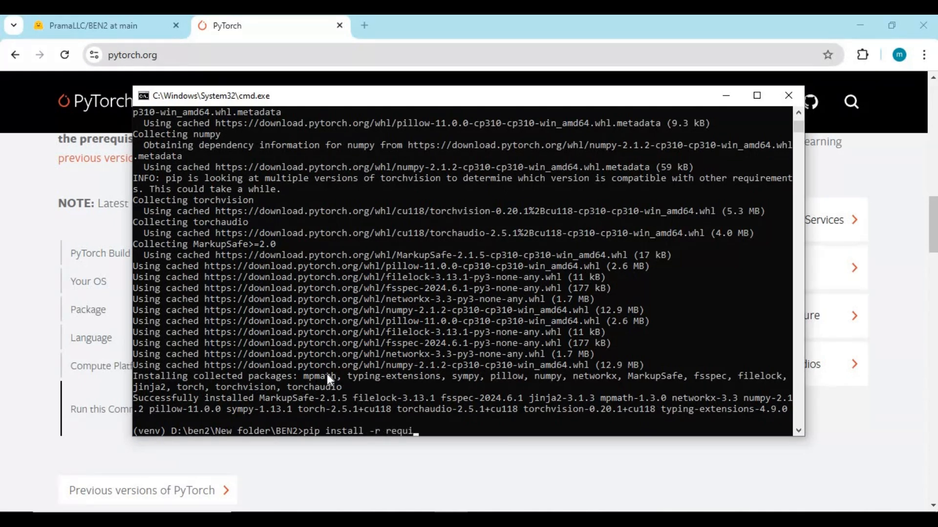
type("reme")
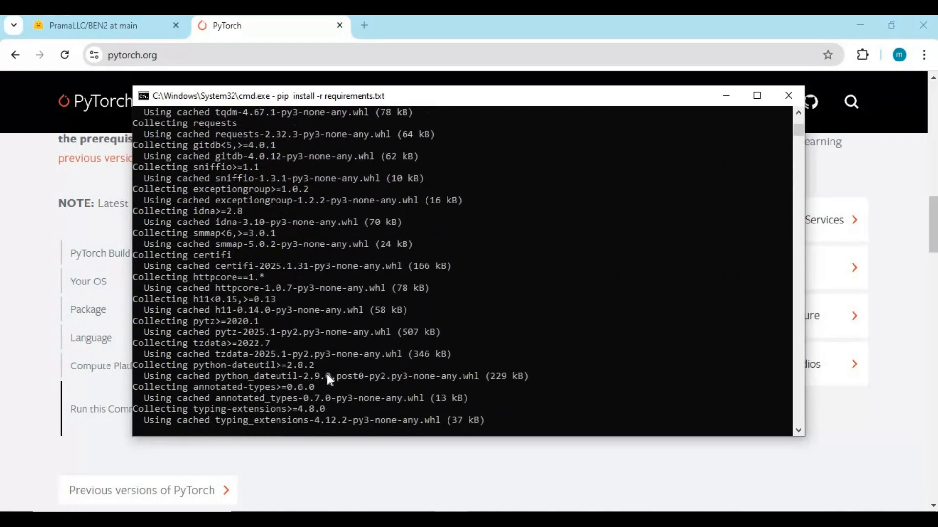
scroll("down", 3)
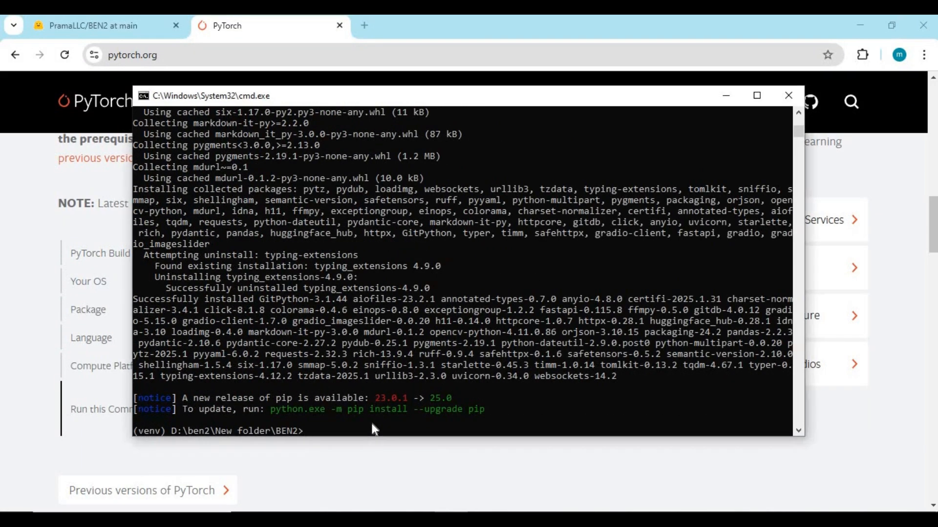
type("python a")
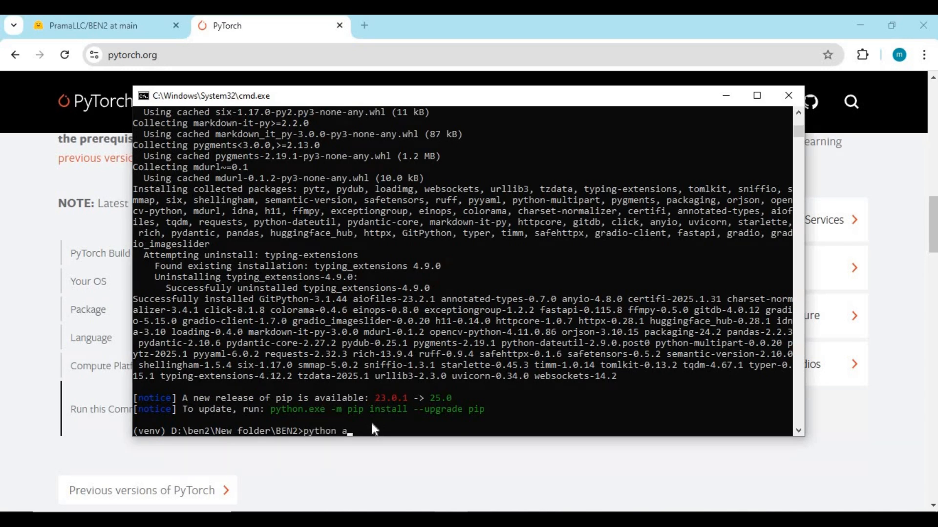
Run app.py, hit the missing 'spaces' error, and pip install spaces 0.32.0.
type("pp.py")
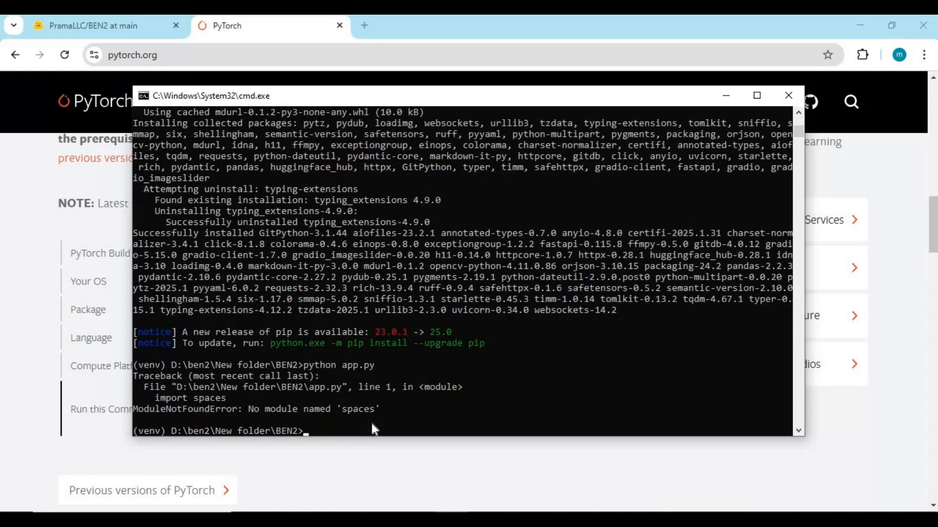
mouse_move(610, 416)
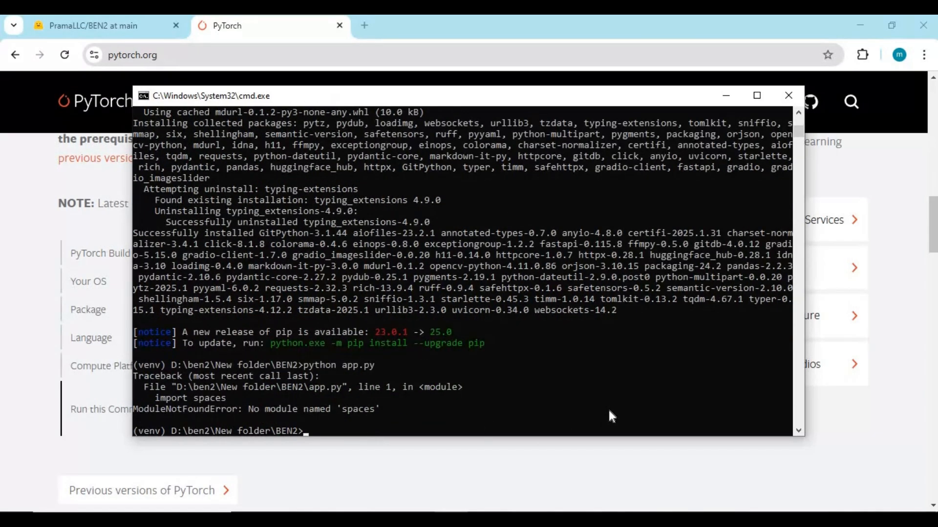
type("pip")
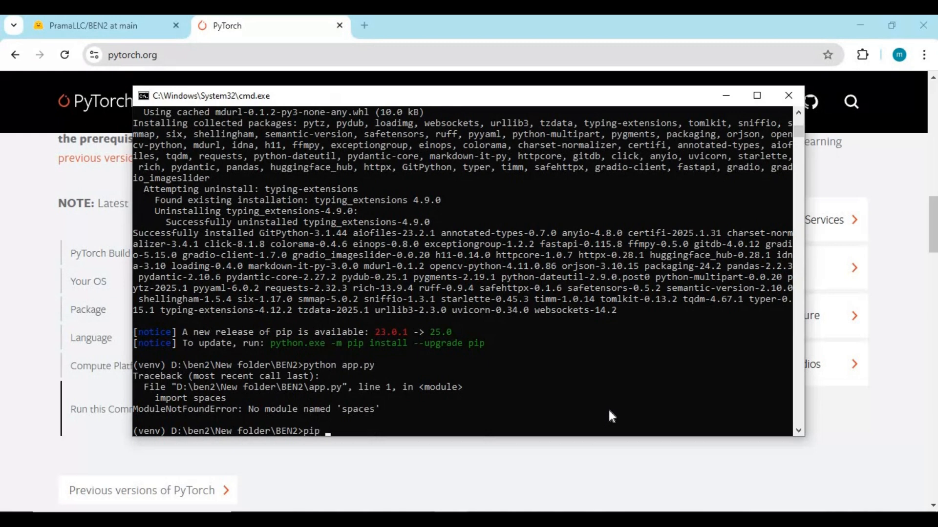
type("install s")
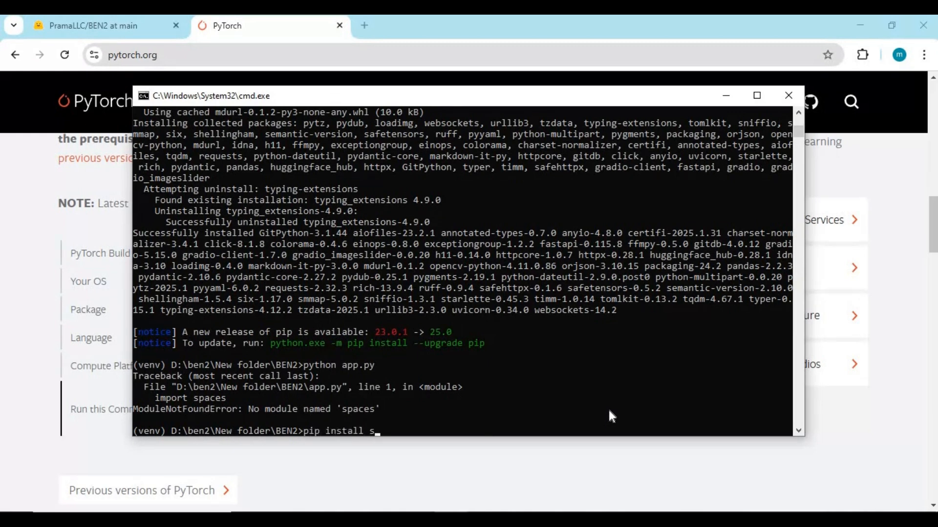
type("paces")
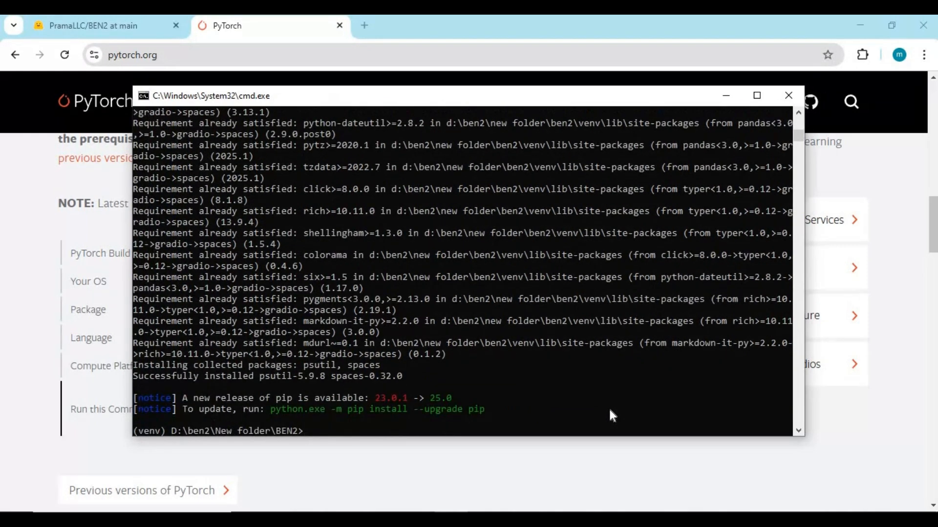
type("python app.py")
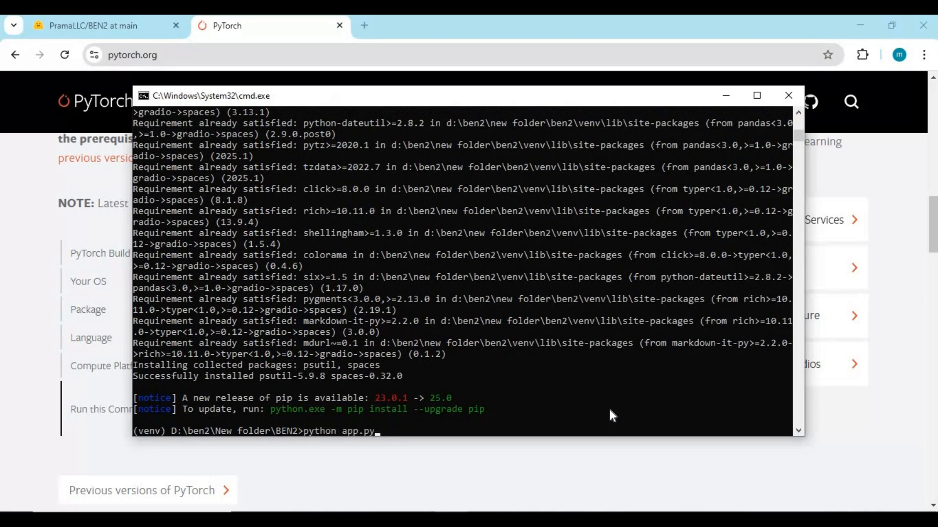
key("enter")
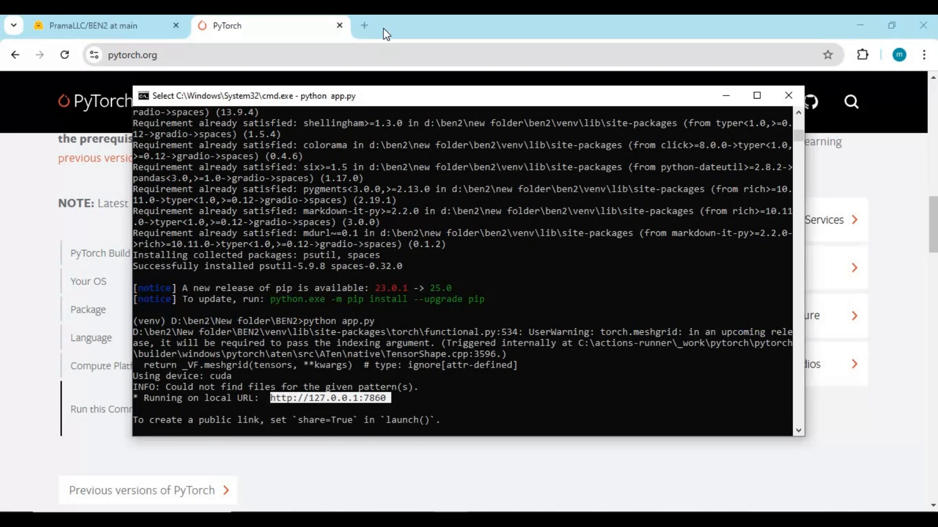
left_click(365, 25)
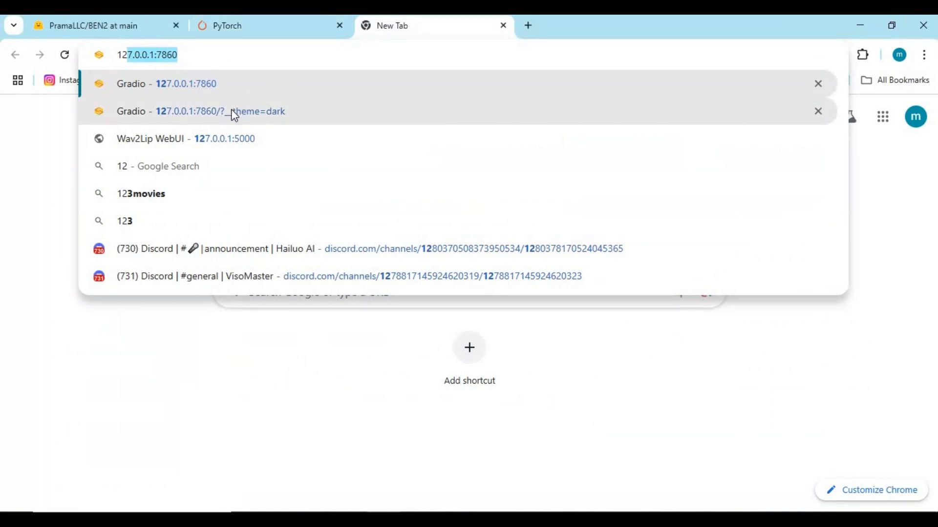
Open the local app at 127.0.0.1:7860 and remove the background from image (2).webp.
left_click(200, 111)
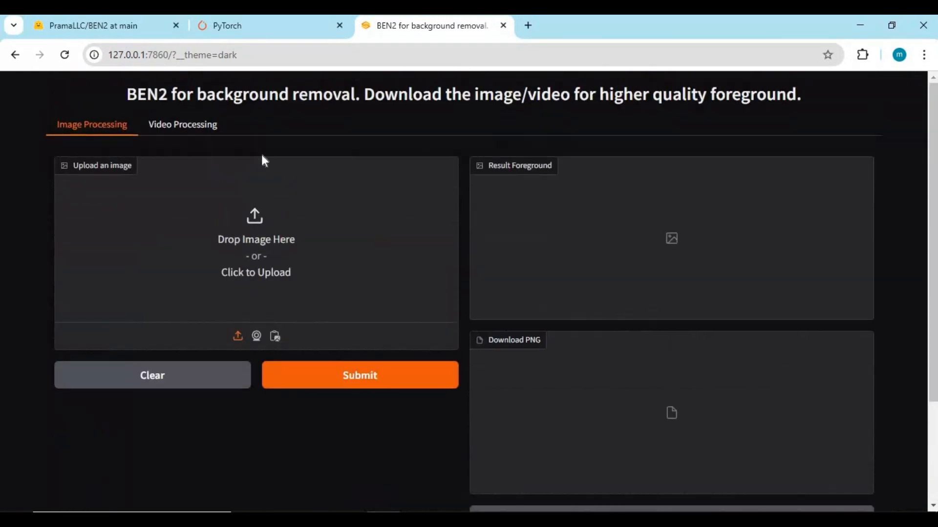
mouse_move(262, 251)
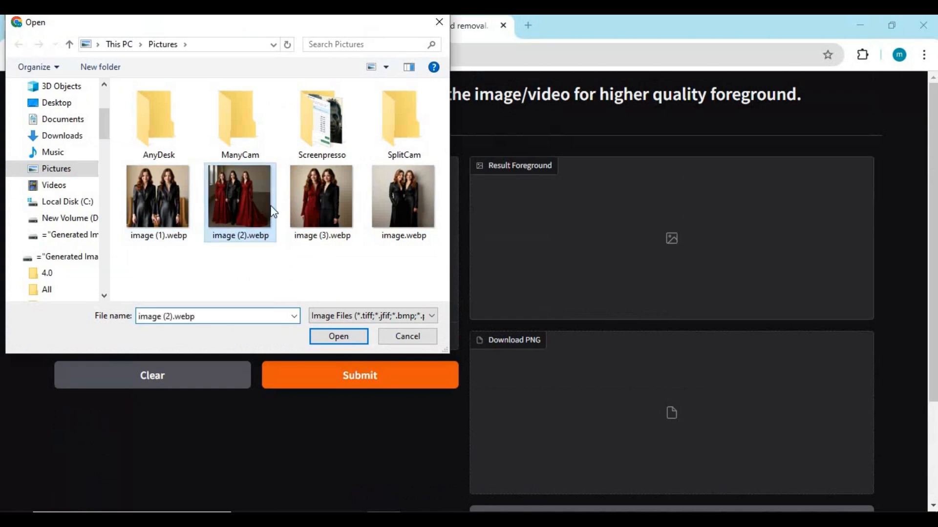
left_click(338, 336)
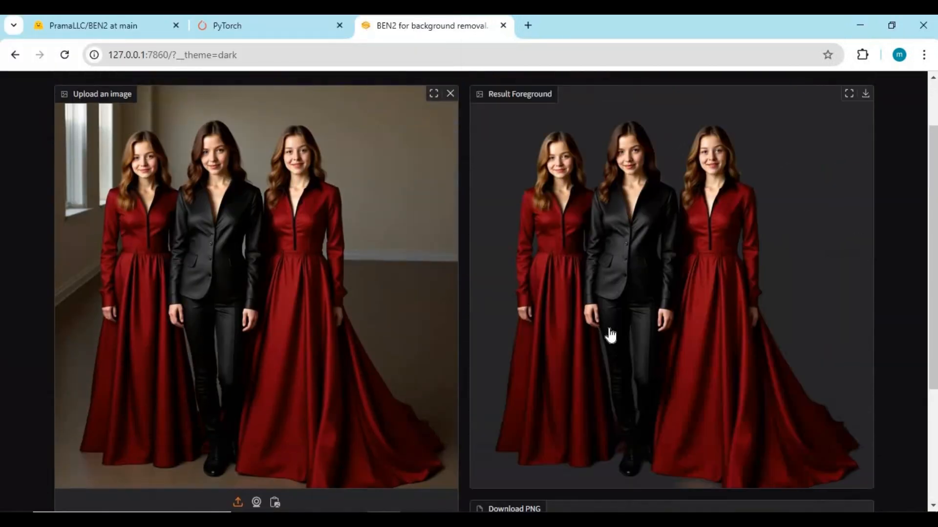
mouse_move(607, 302)
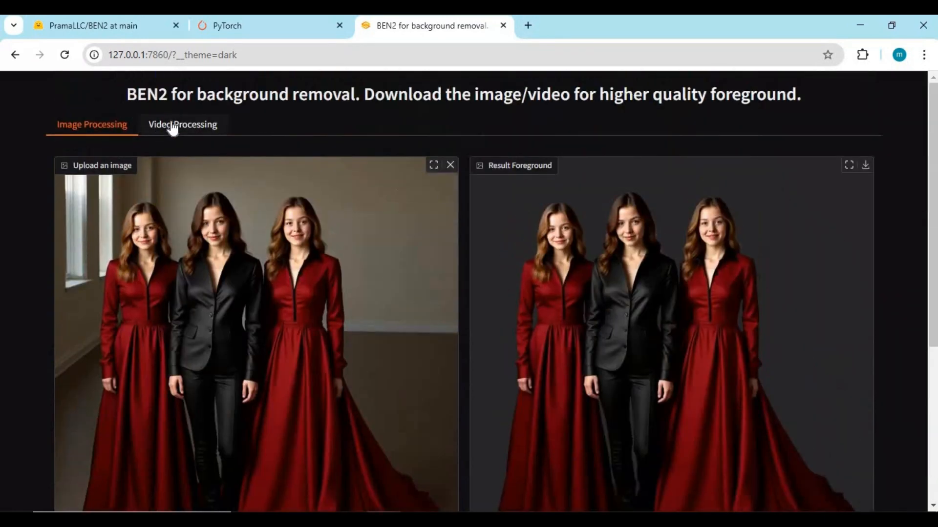
Upload the birthday video from Pictures in the Video Processing tab for green-screen background removal.
left_click(182, 124)
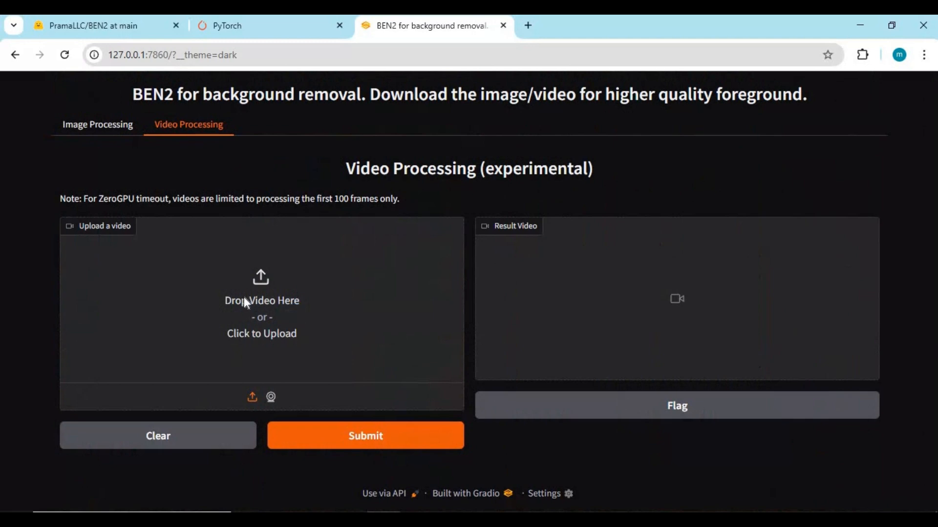
left_click(261, 311)
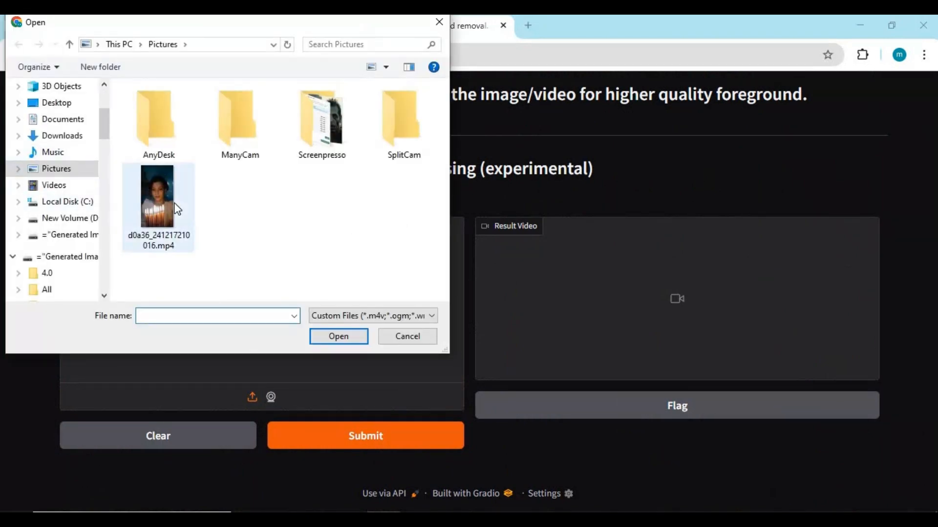
double_click(157, 197)
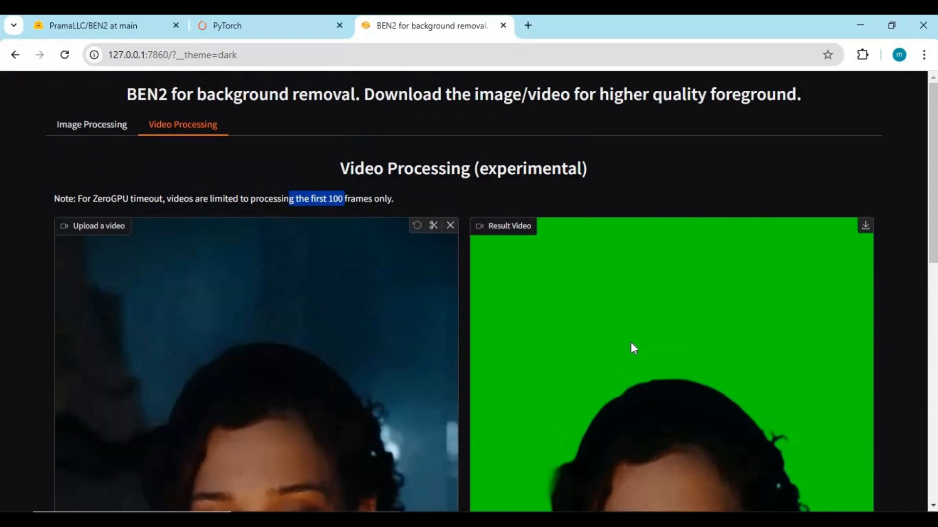
mouse_move(383, 417)
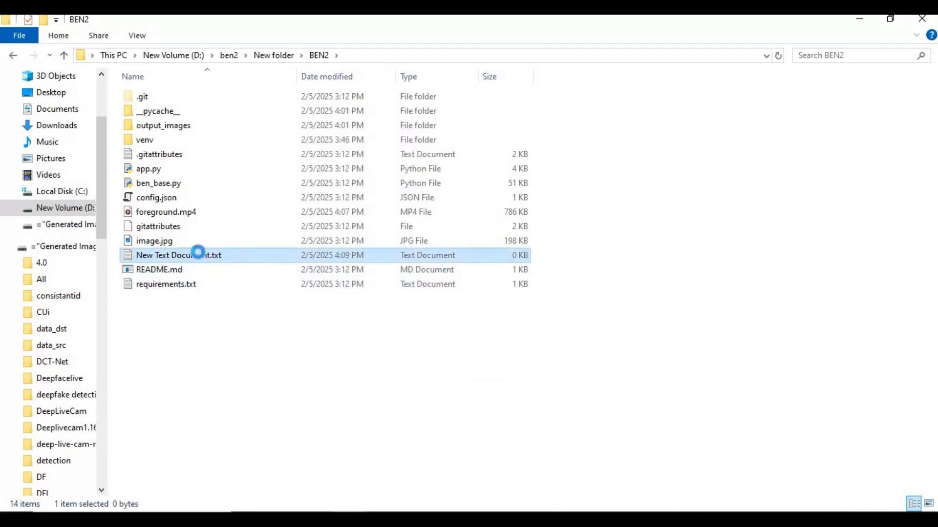
double_click(178, 255)
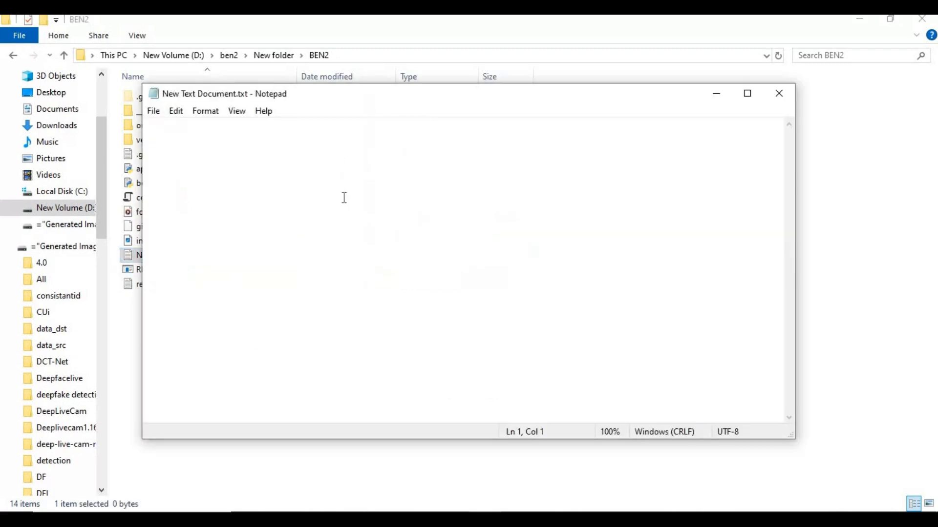
type("@echo off")
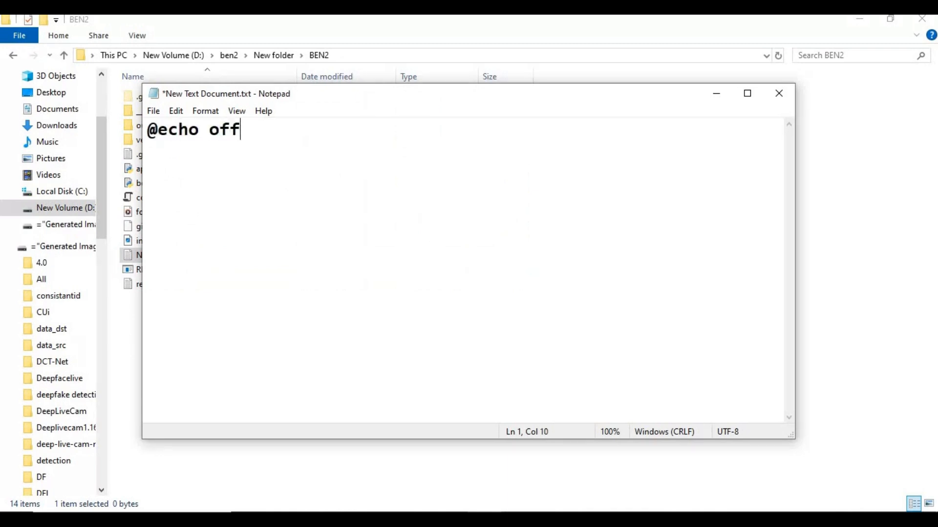
type("ca")
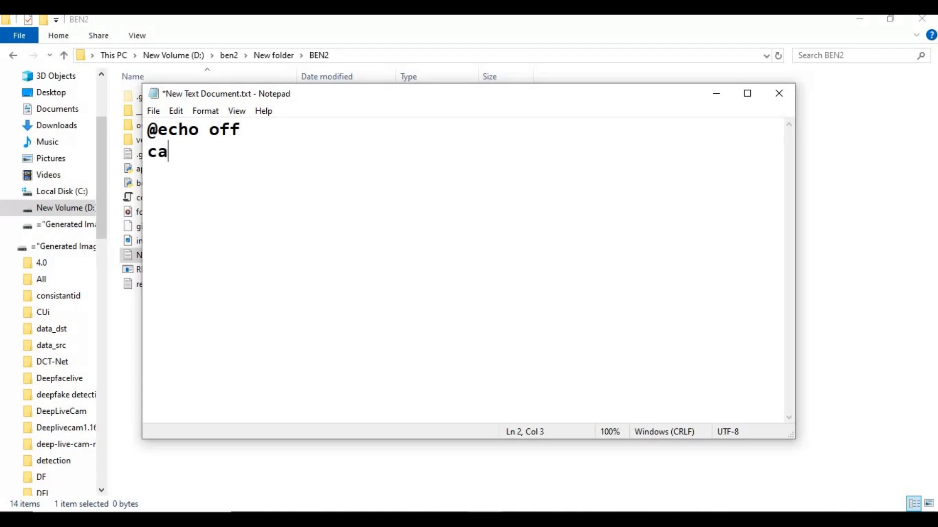
type("ll")
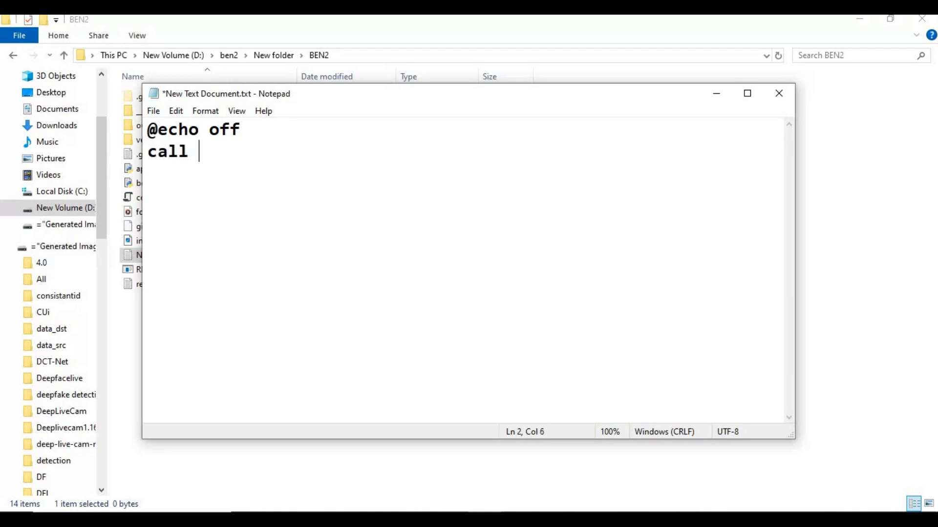
type("venv")
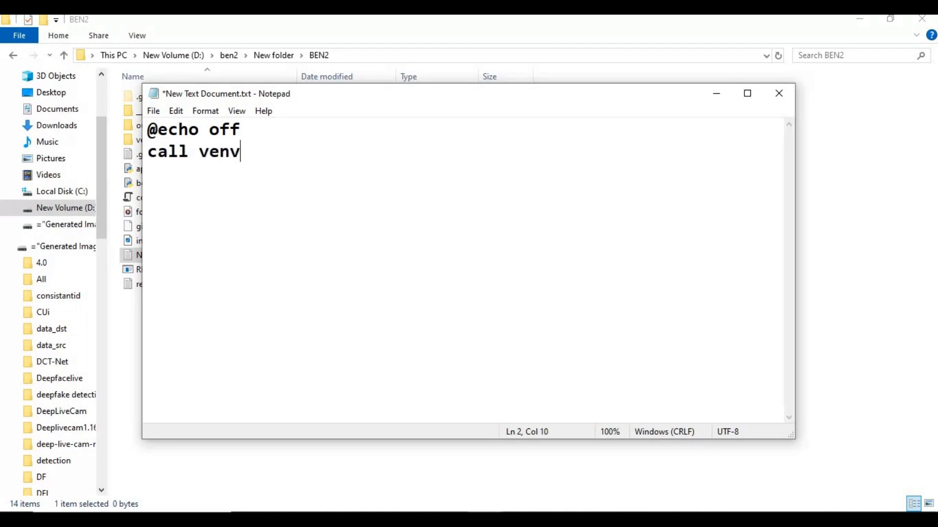
type("\\scr")
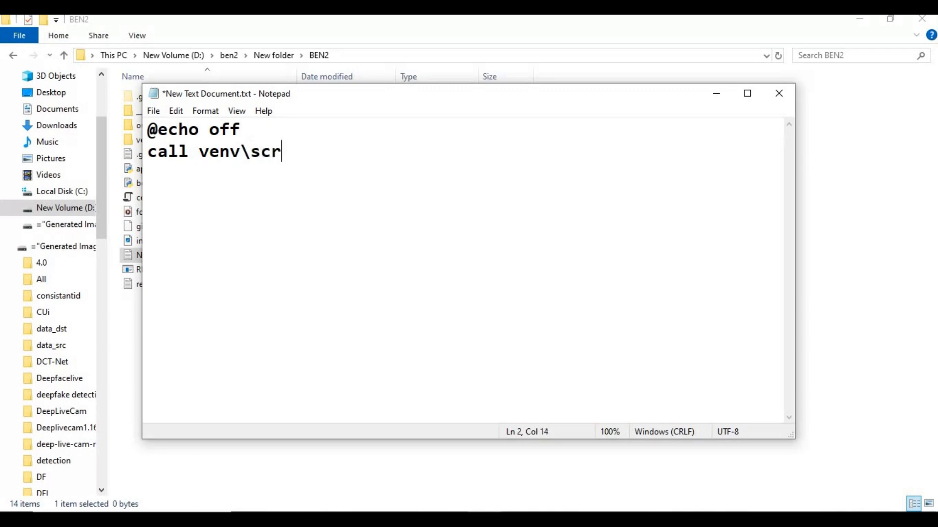
type("ipts")
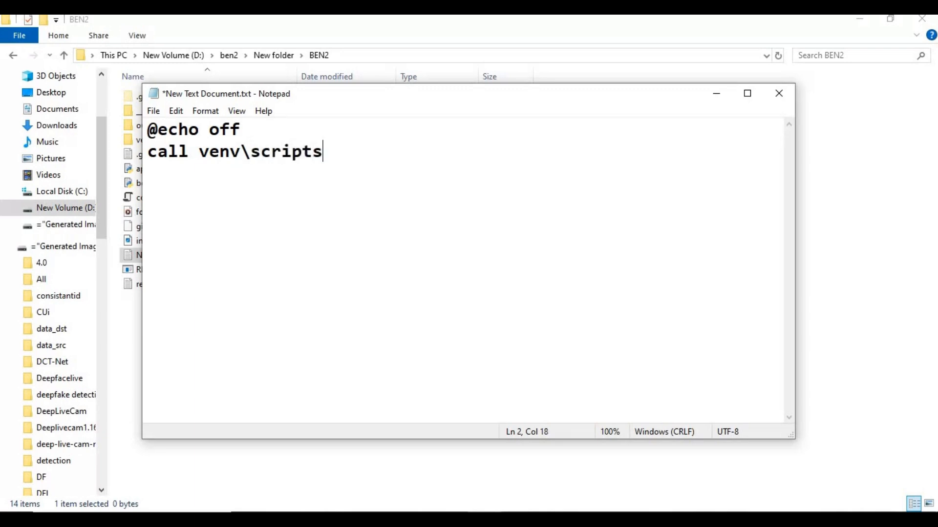
type("\\ac")
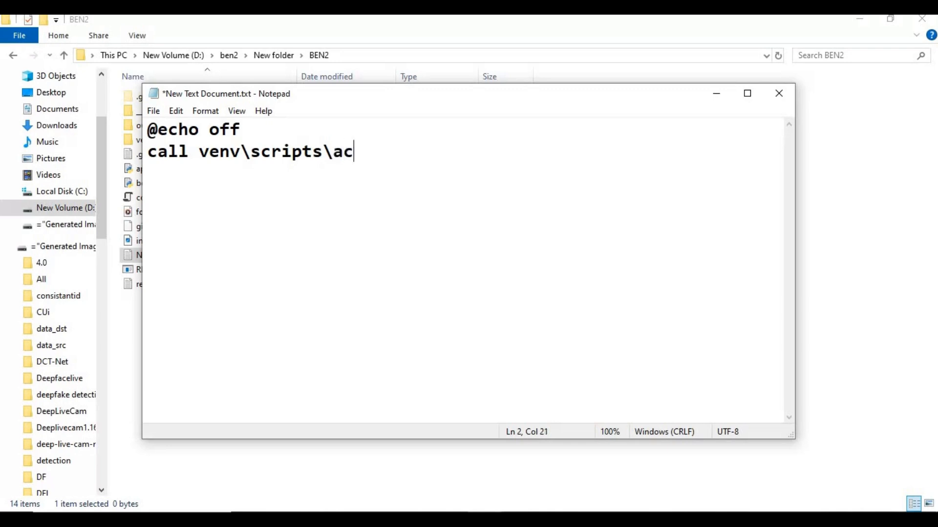
type("tivate")
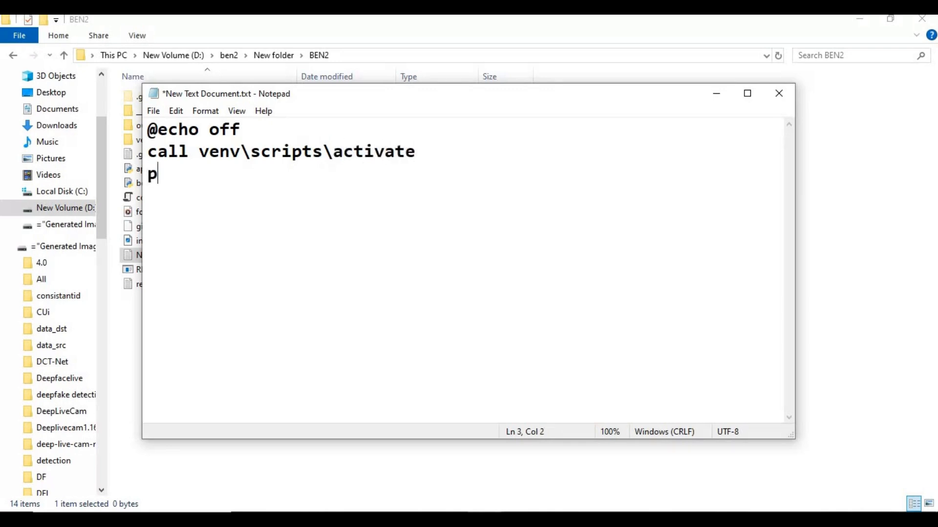
Add the remaining script lines 'python app.py' and 'pause'.
type("ython")
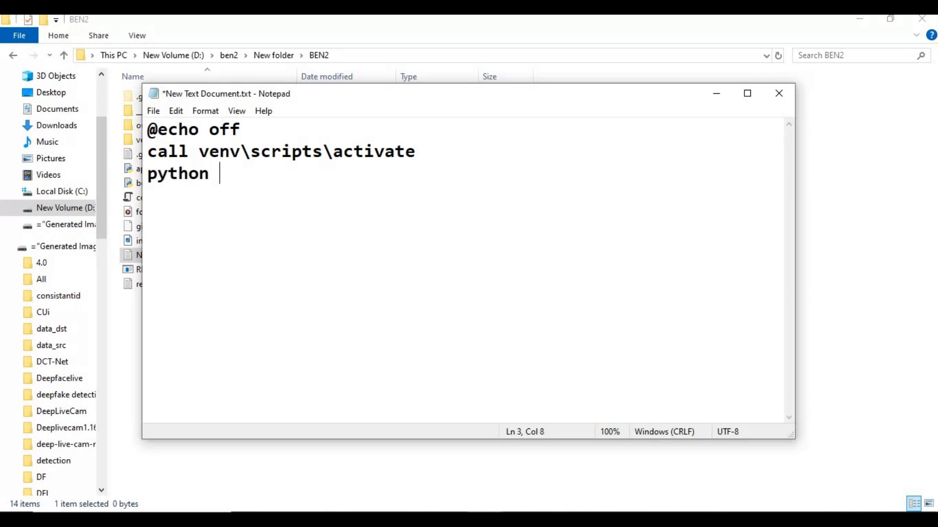
type("app")
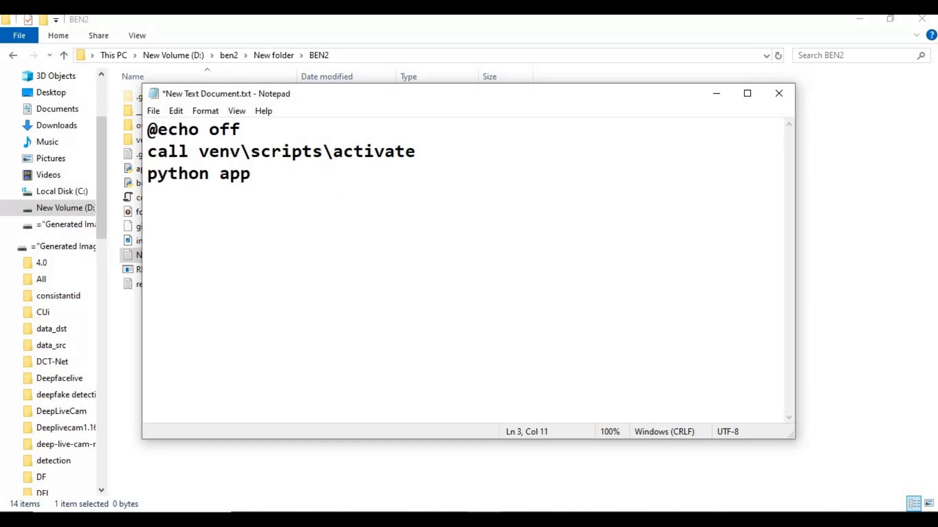
type(".py")
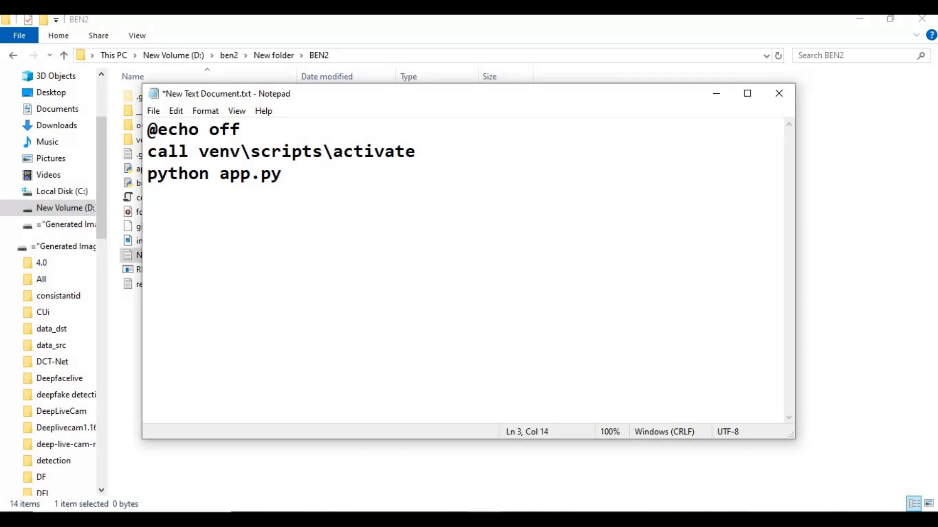
type("pa")
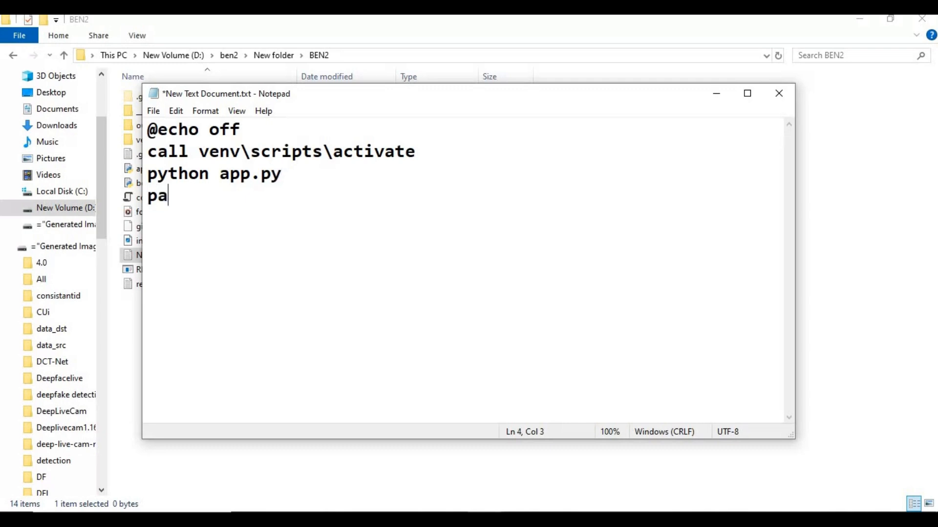
type("use")
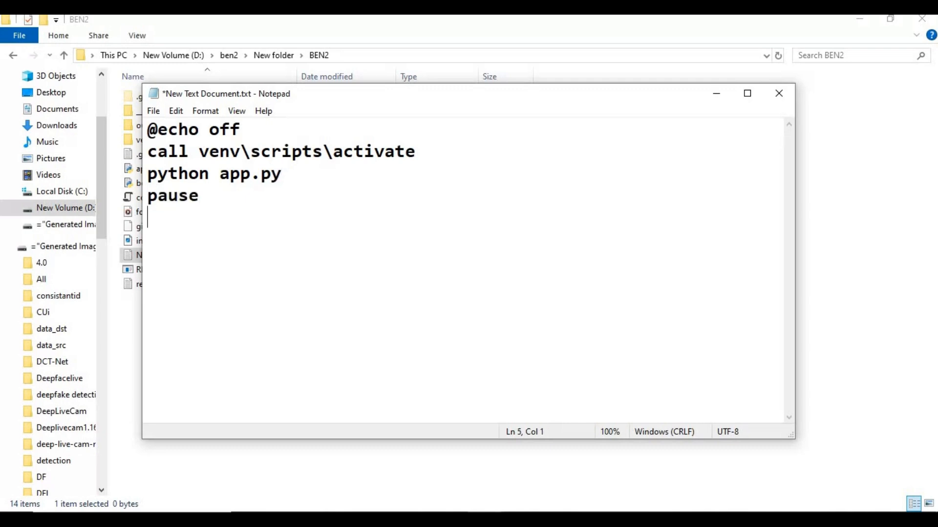
left_click(153, 111)
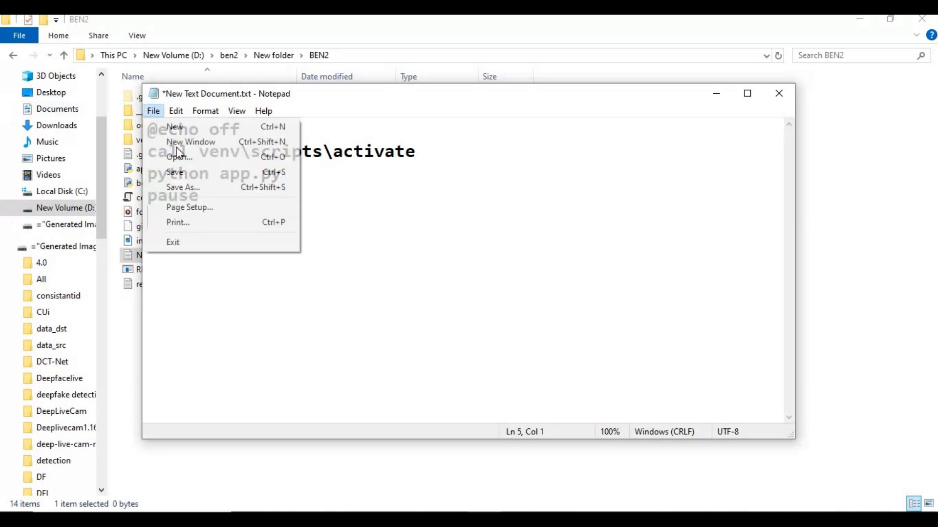
Save the batch script under the new name run.bat.
left_click(182, 187)
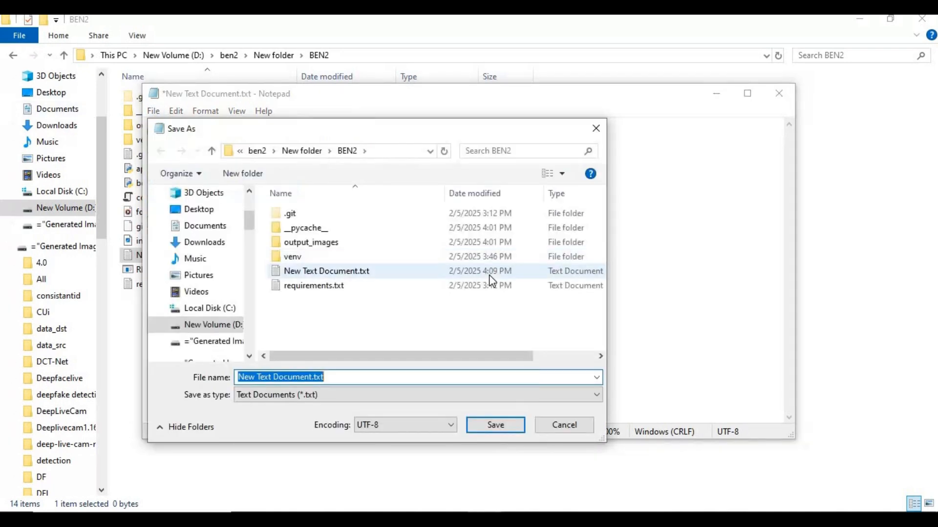
type("run")
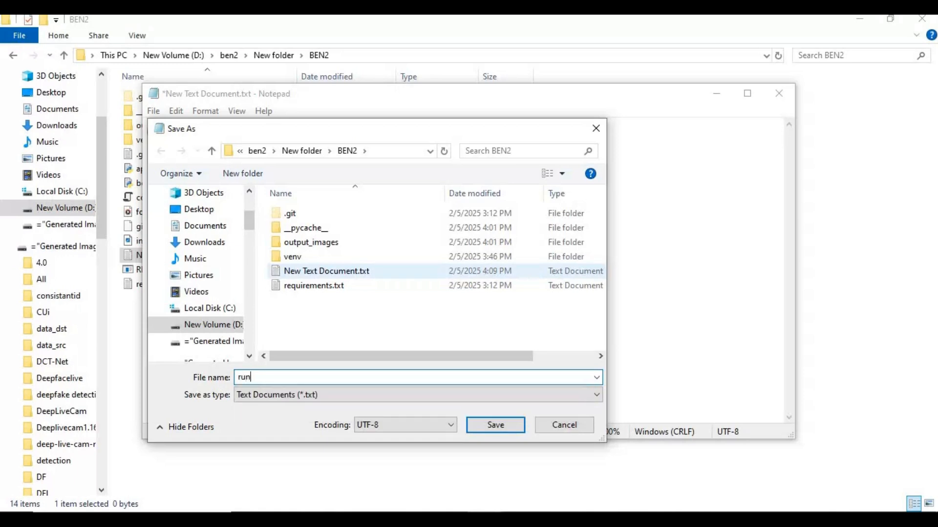
type(".bat")
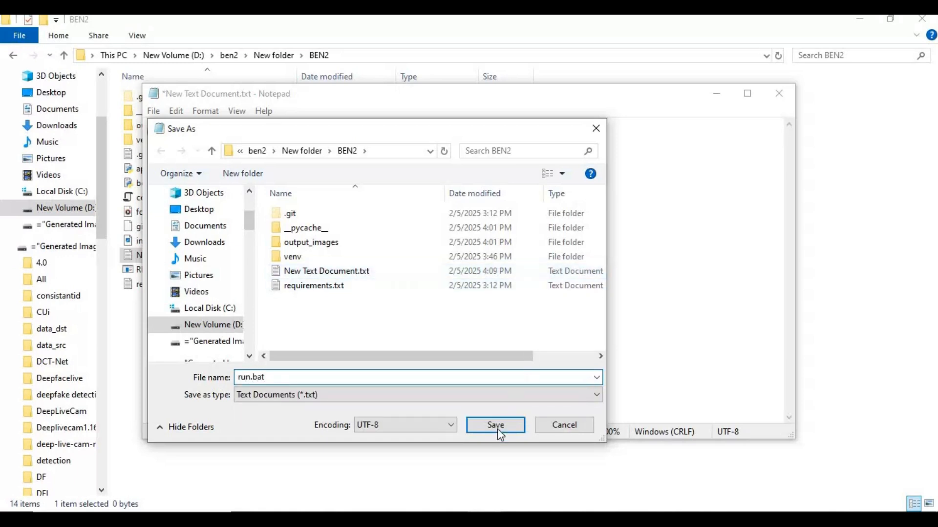
left_click(495, 425)
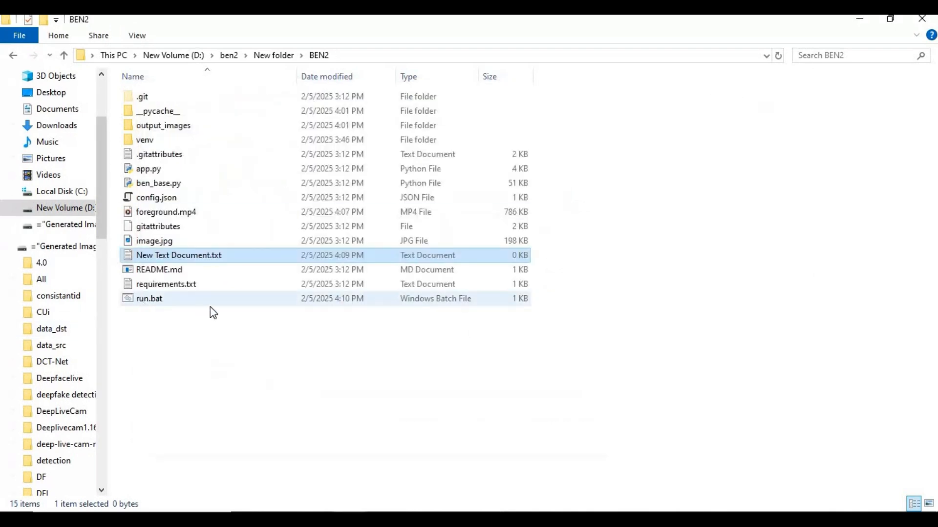
Close the old server console and restart the BEN2 app by running run.bat.
double_click(149, 299)
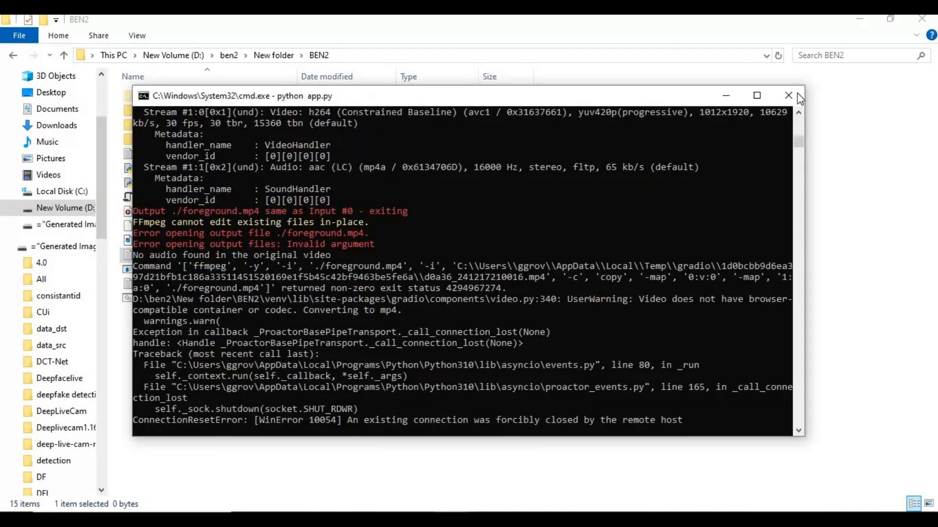
left_click(789, 96)
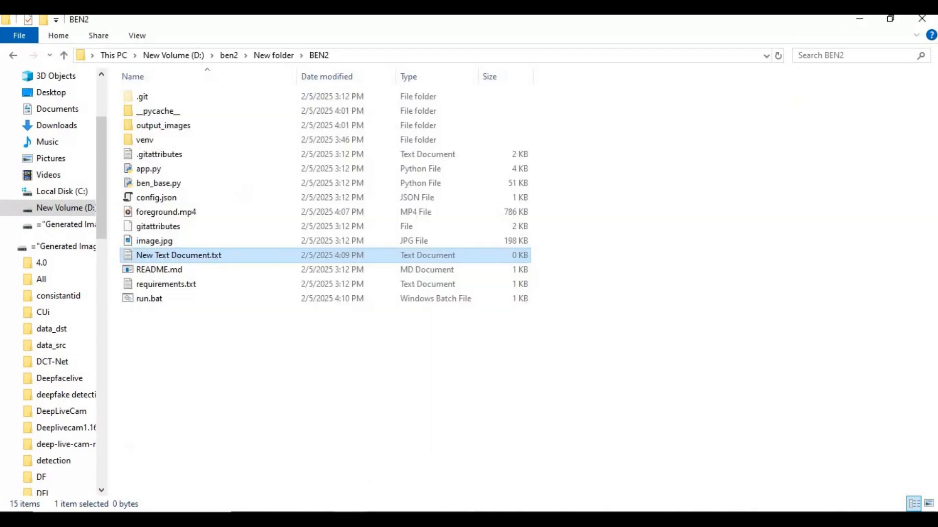
left_click(149, 299)
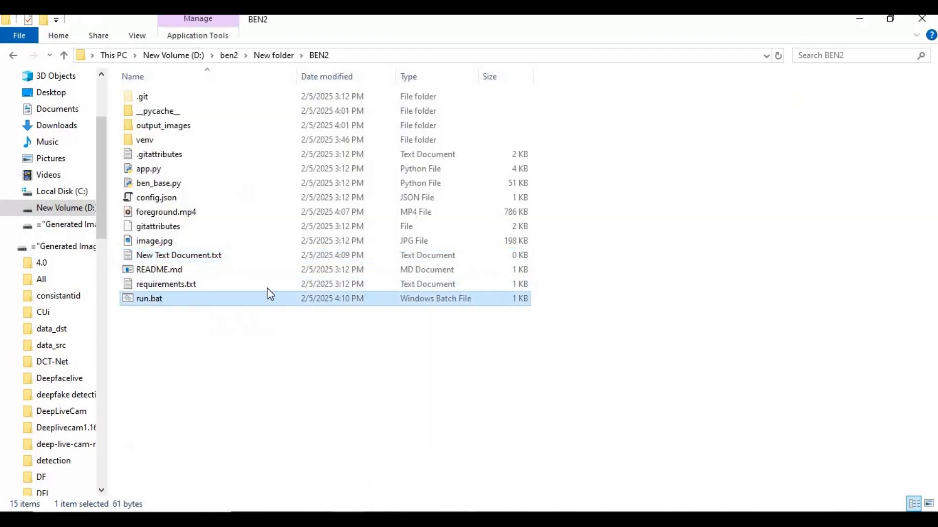
double_click(149, 299)
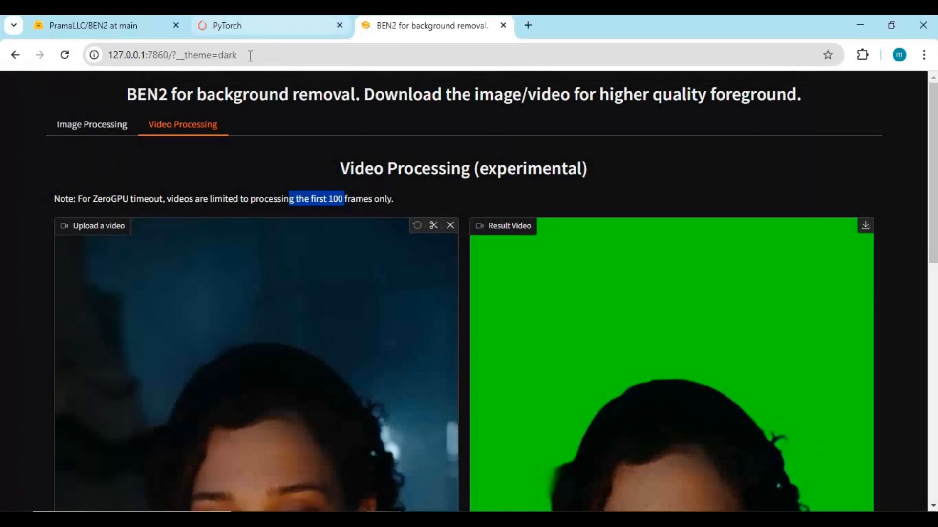
Submit the two women's photo on the Image Processing tab to get foreground.png.
left_click(91, 124)
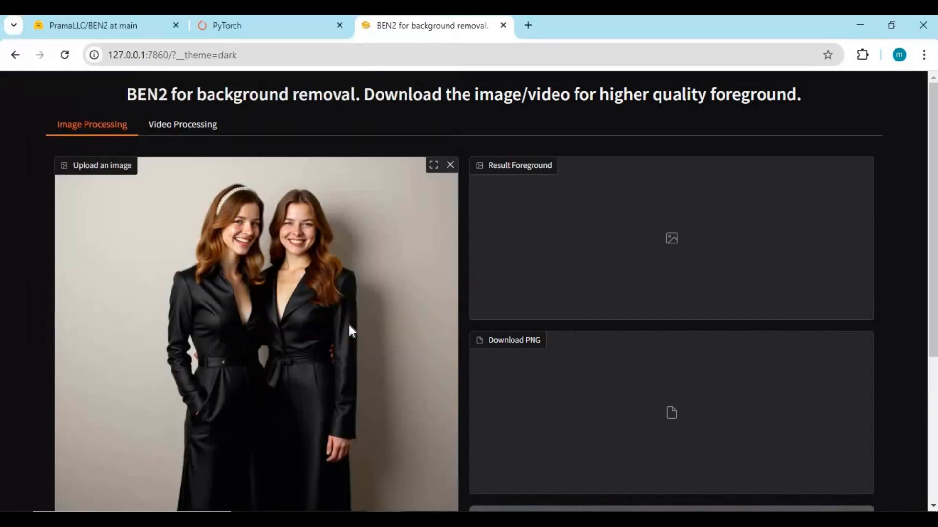
scroll("down", 3)
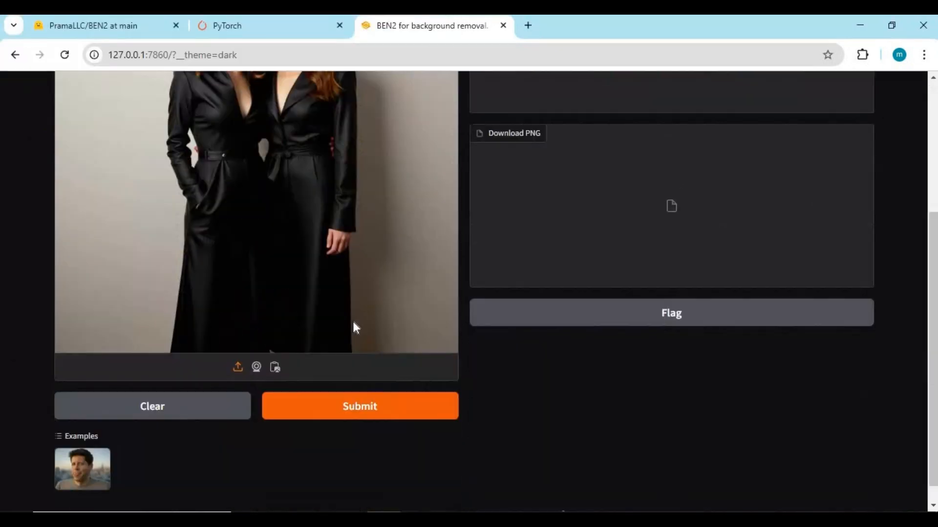
left_click(360, 406)
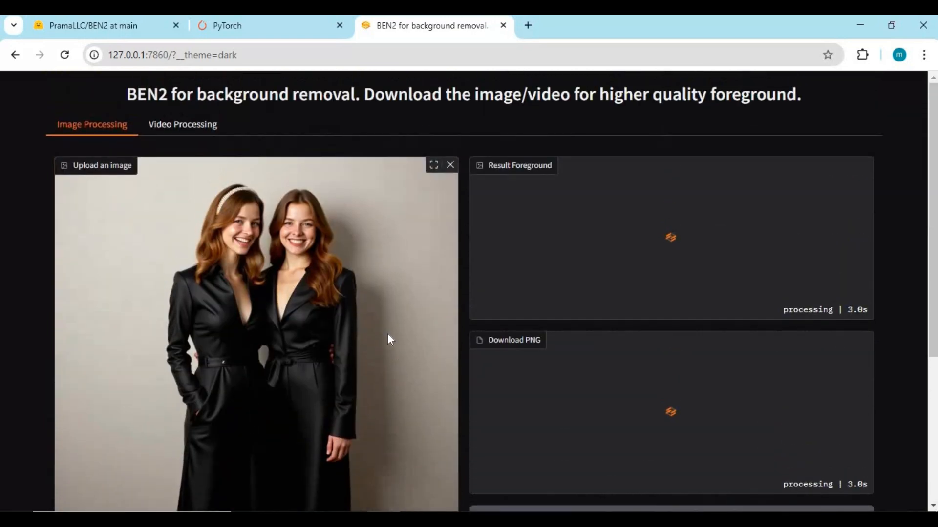
scroll("down", 3)
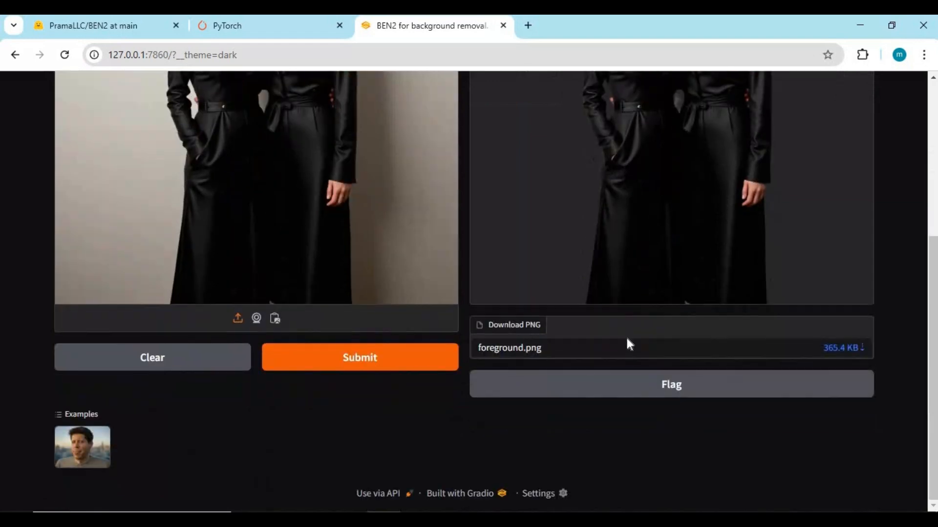